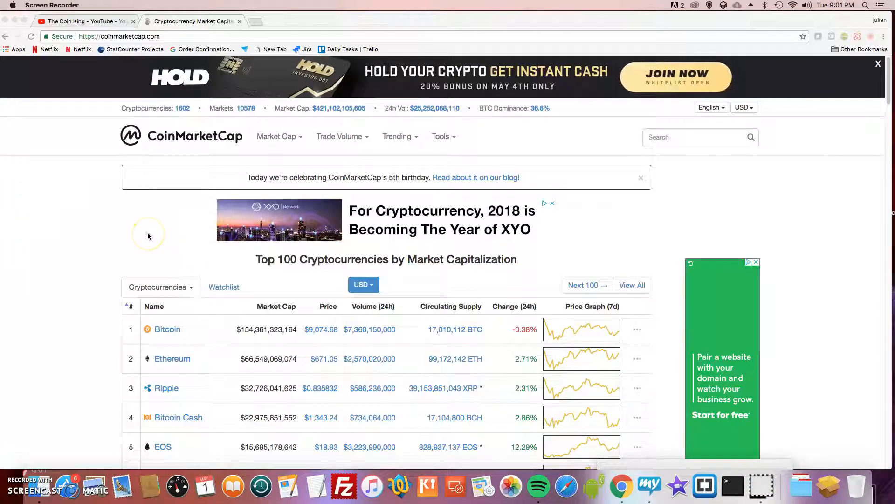
pyautogui.moveTo(875, 117)
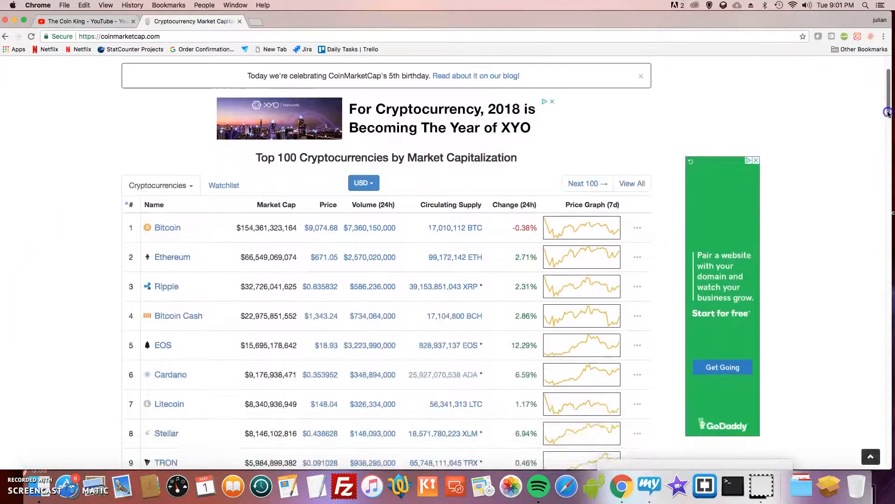
# Scroll down the cryptocurrency ranking list, then switch to The Coin King YouTube channel page.
pyautogui.scroll(-3)
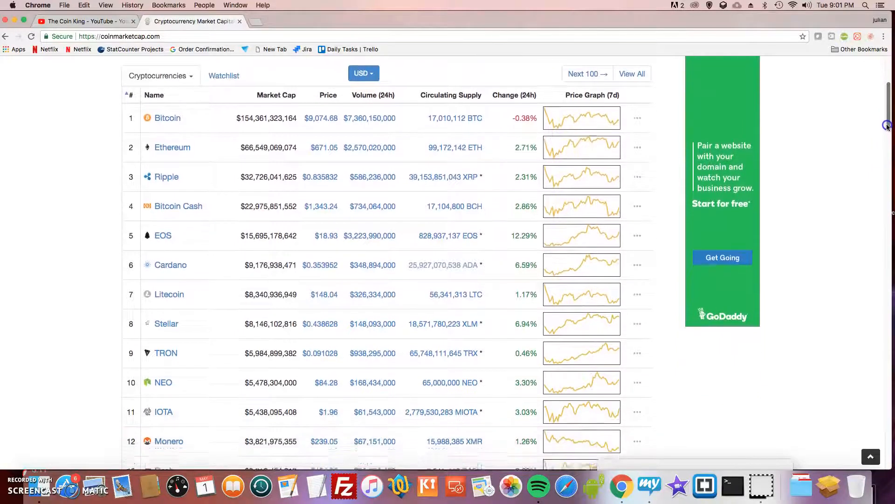
pyautogui.scroll(-3)
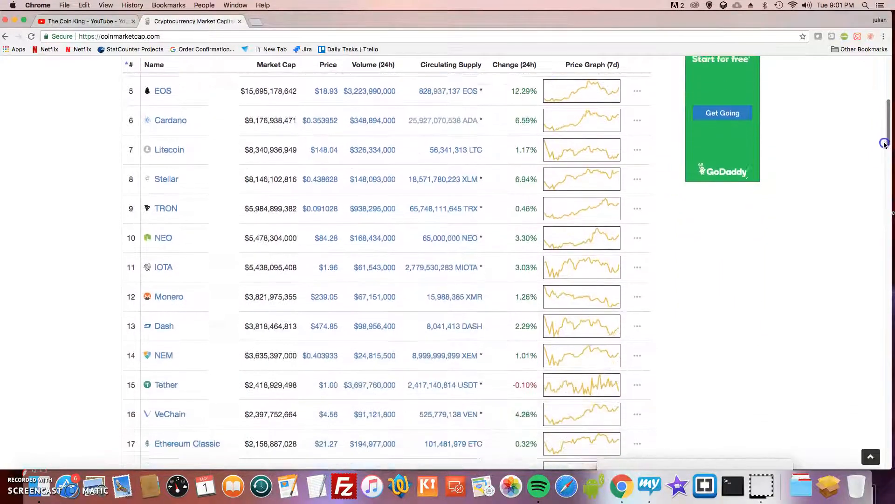
pyautogui.scroll(-3)
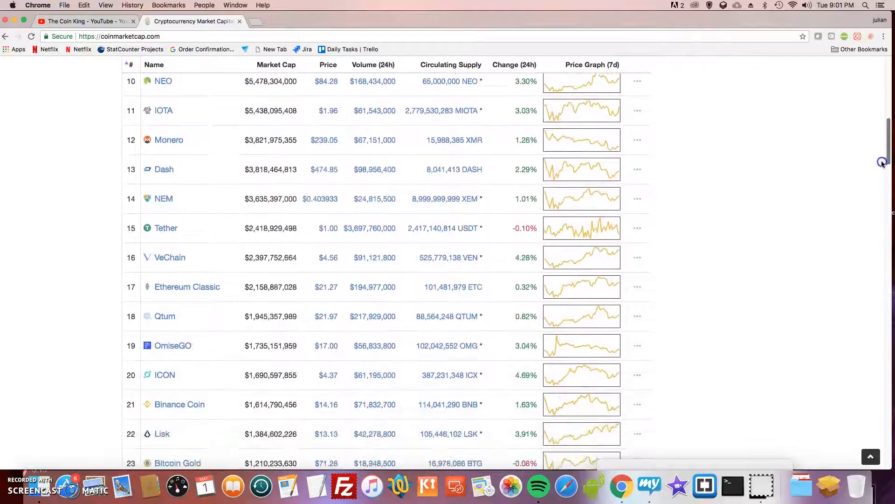
pyautogui.scroll(-3)
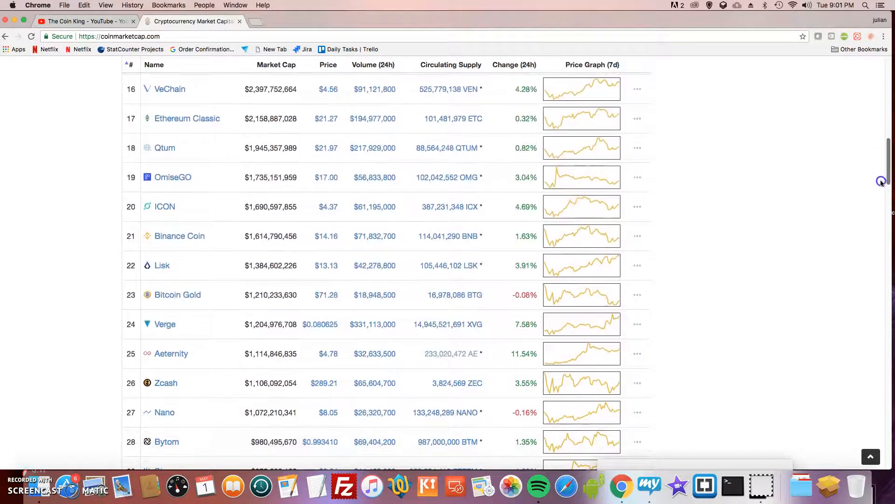
pyautogui.scroll(-3)
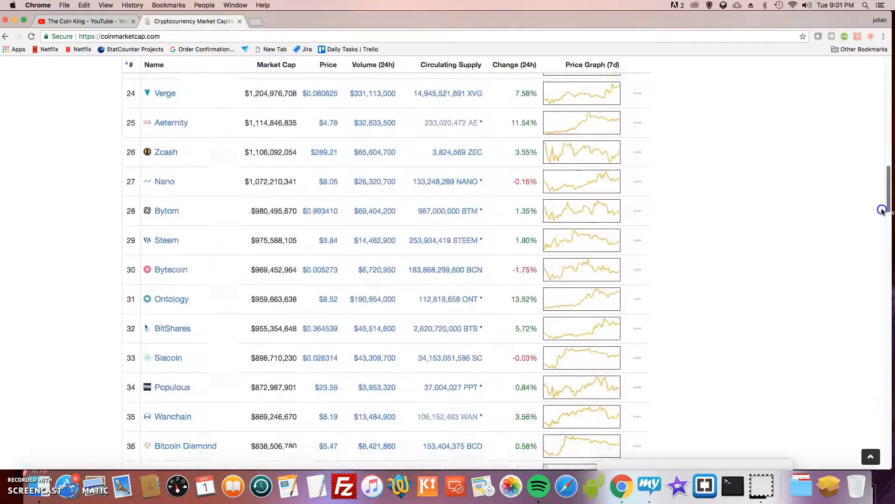
pyautogui.scroll(-3)
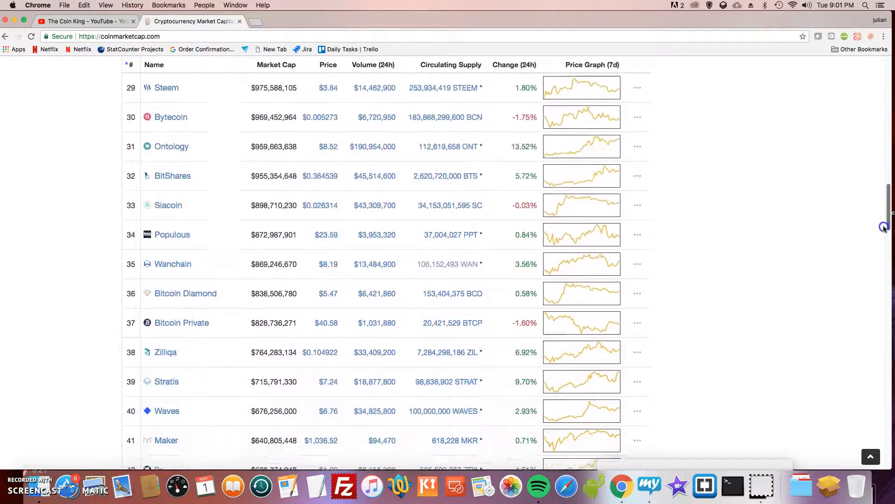
pyautogui.scroll(-3)
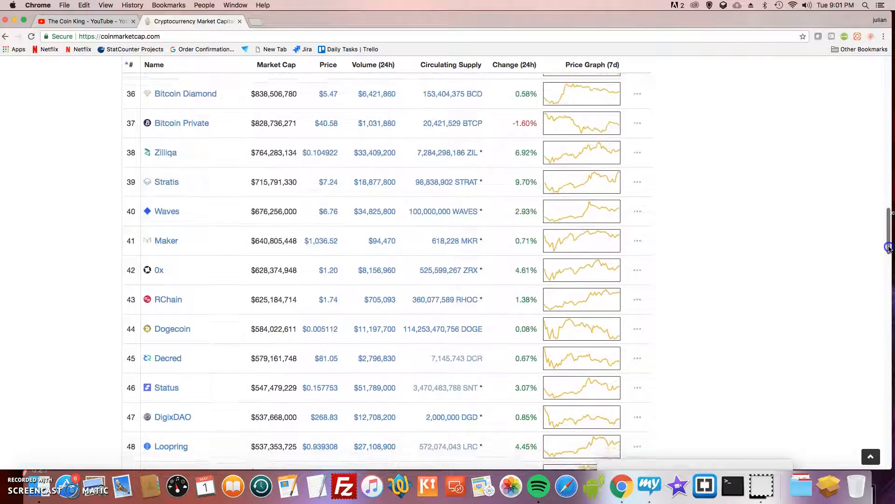
pyautogui.scroll(-3)
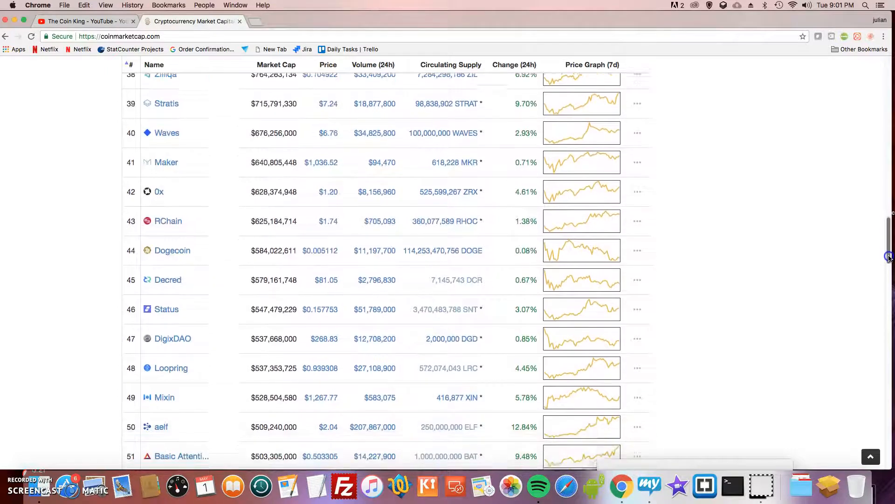
pyautogui.scroll(-3)
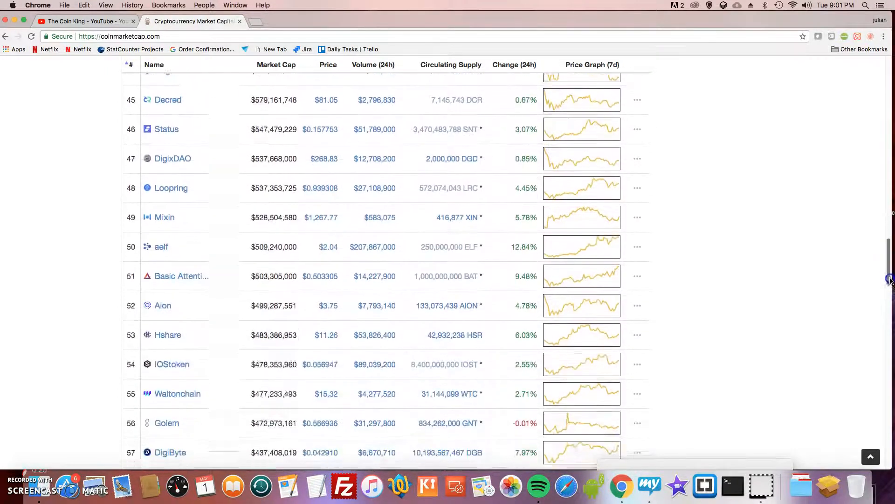
pyautogui.scroll(-3)
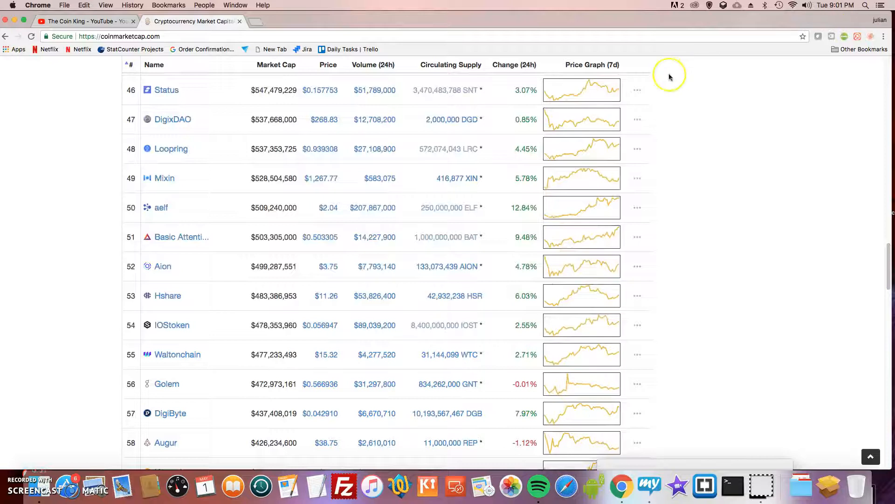
pyautogui.moveTo(669, 77)
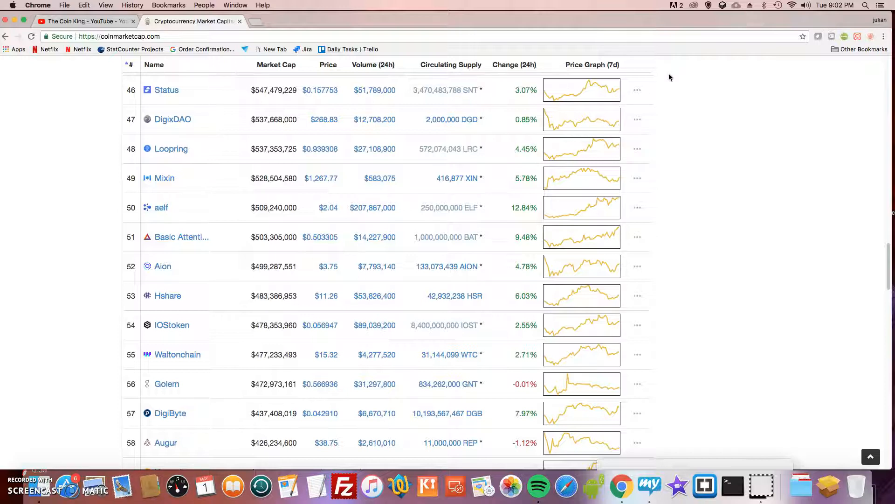
pyautogui.moveTo(888, 262)
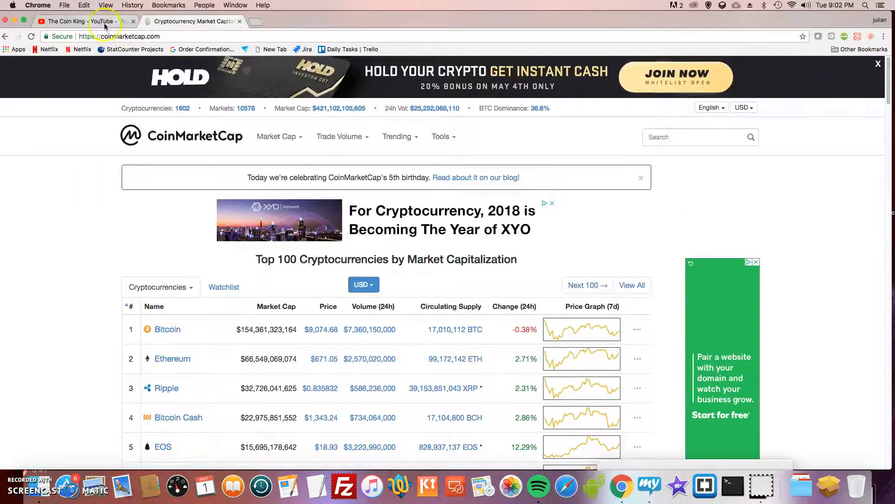
pyautogui.click(84, 22)
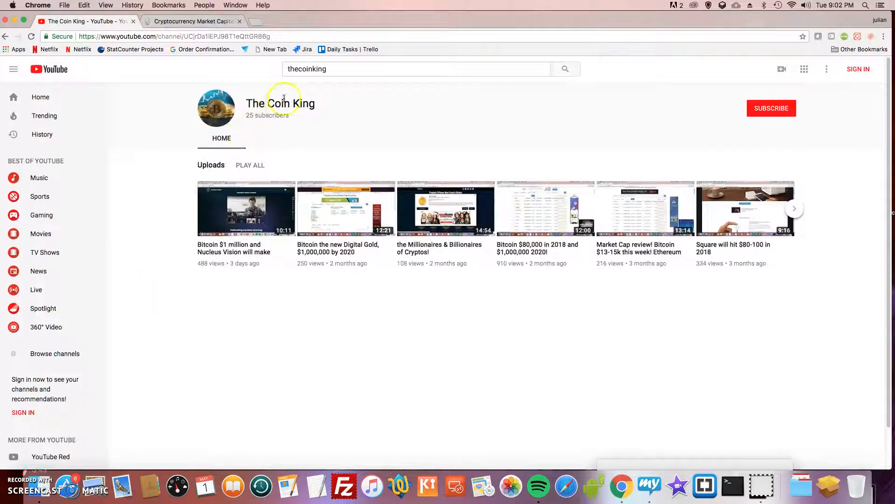
pyautogui.moveTo(798, 142)
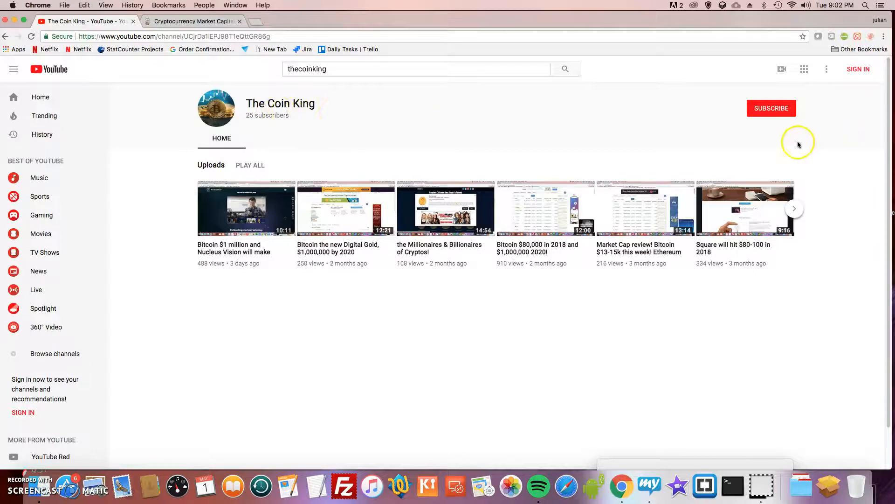
pyautogui.moveTo(790, 143)
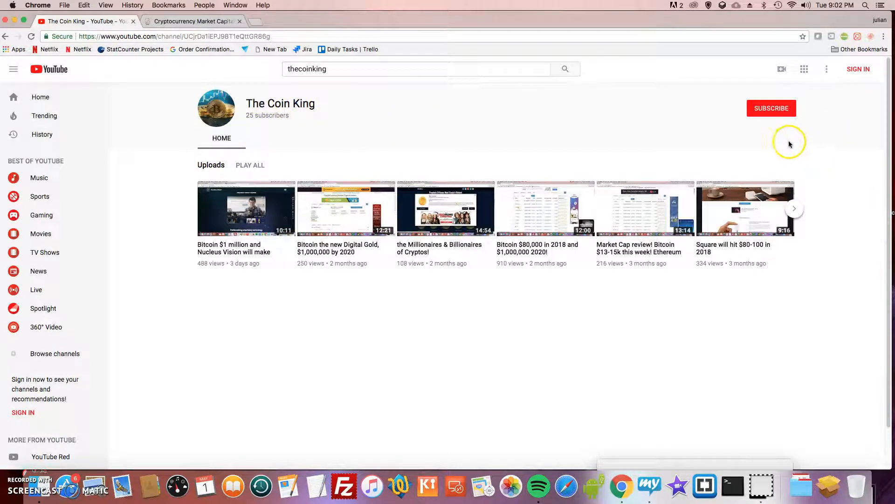
pyautogui.moveTo(344, 259)
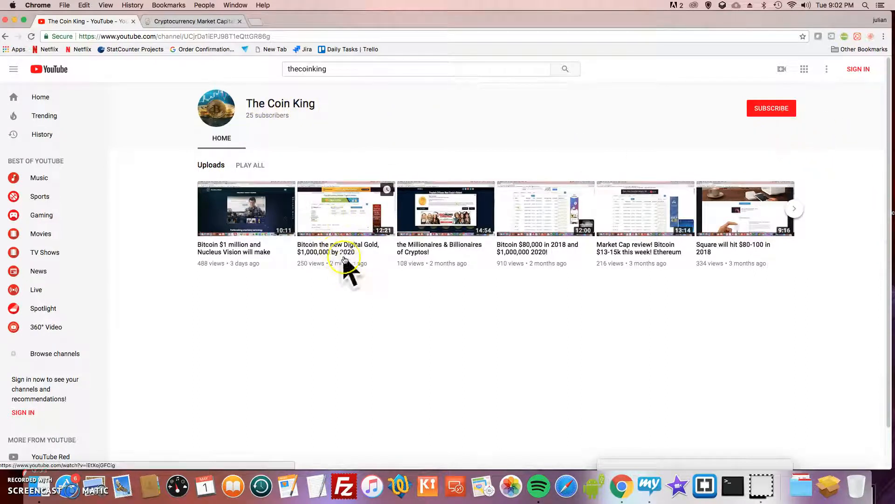
pyautogui.moveTo(419, 338)
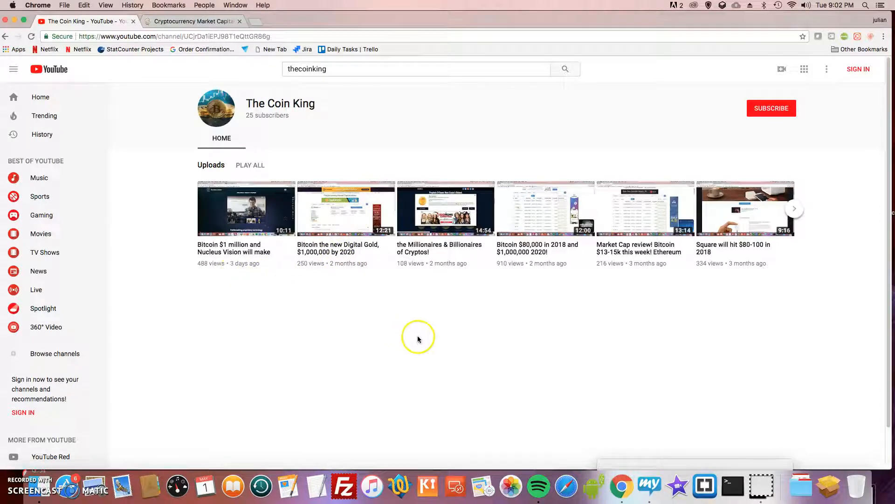
pyautogui.moveTo(332, 316)
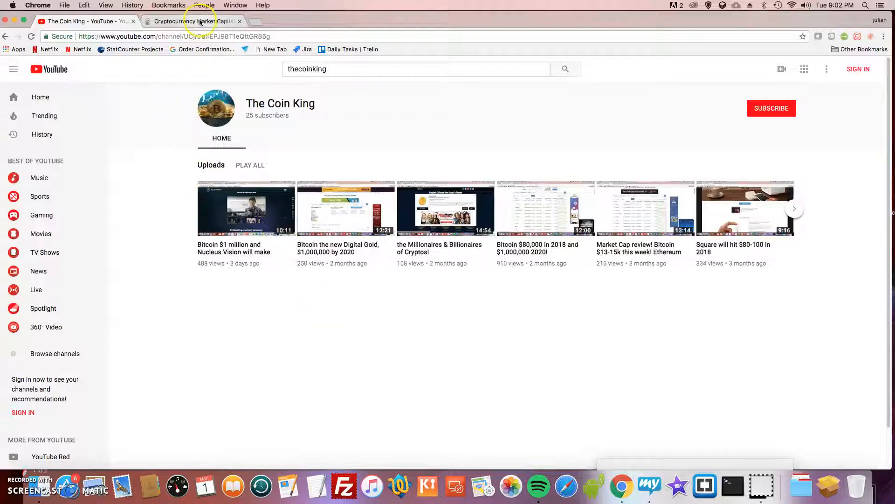
# Return to the CoinMarketCap Top 100 table and scroll through Bitcoin, Ethereum and other top coins.
pyautogui.click(189, 21)
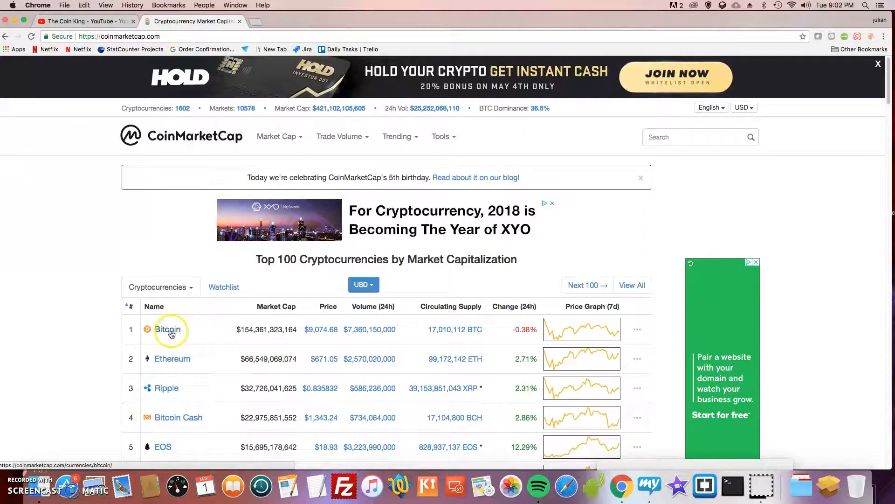
pyautogui.scroll(-3)
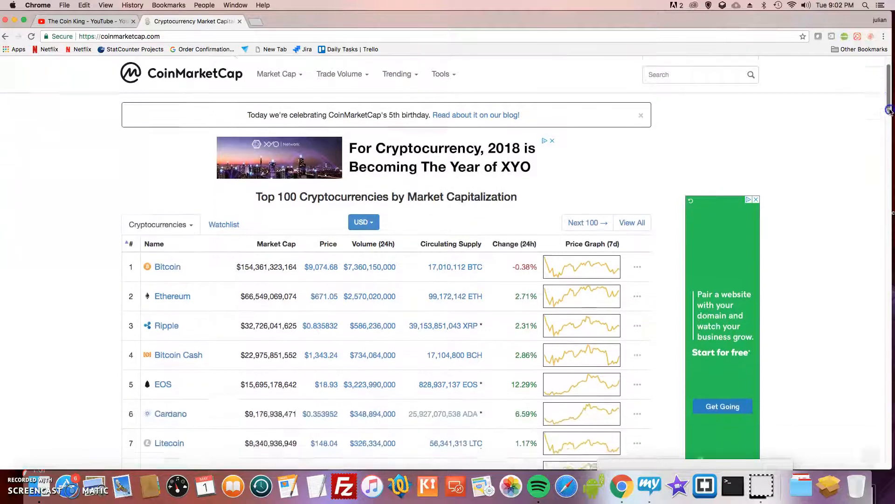
pyautogui.scroll(-3)
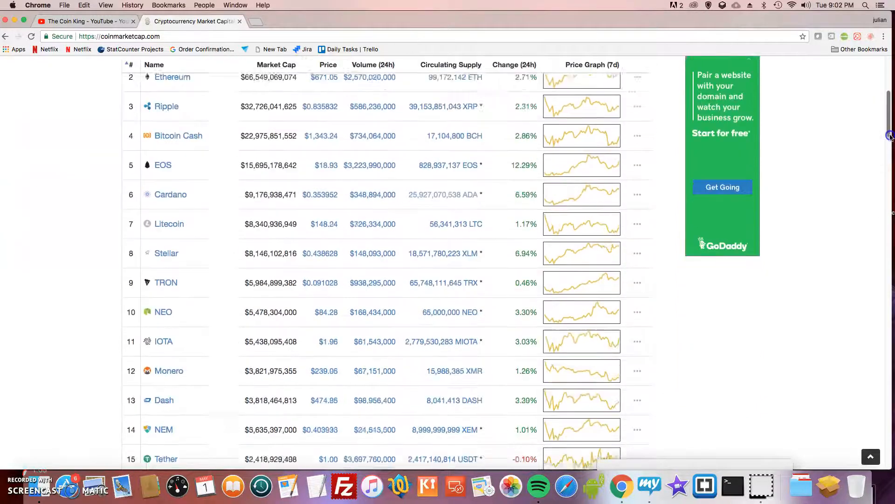
pyautogui.scroll(-3)
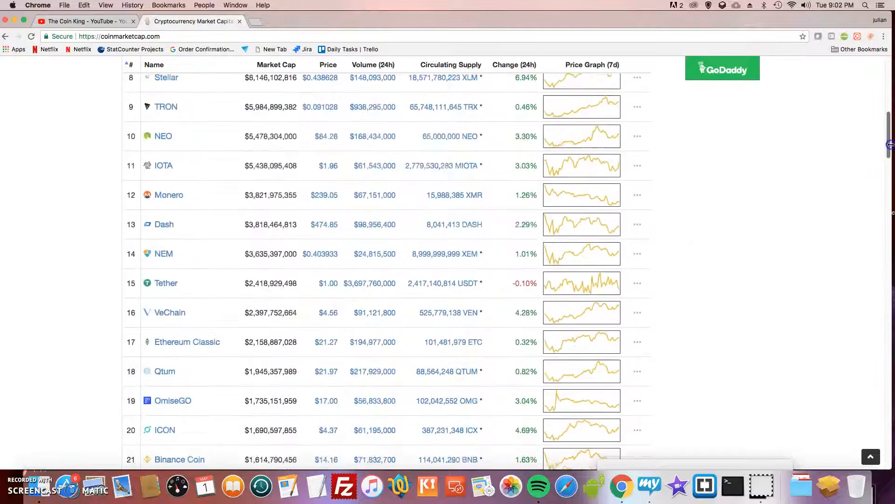
pyautogui.scroll(3)
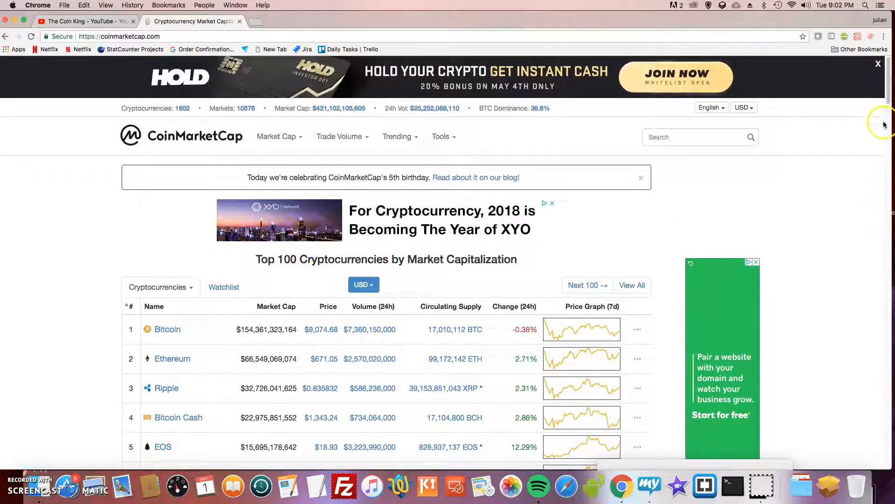
pyautogui.scroll(-3)
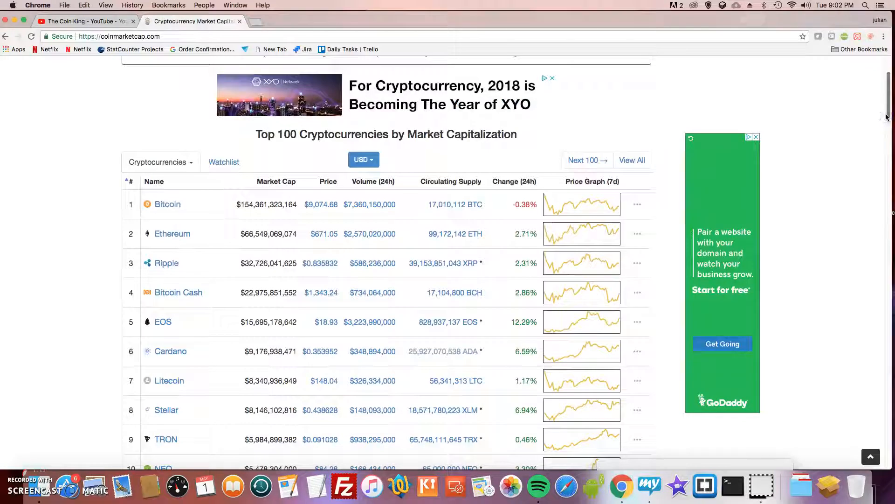
pyautogui.moveTo(451, 225)
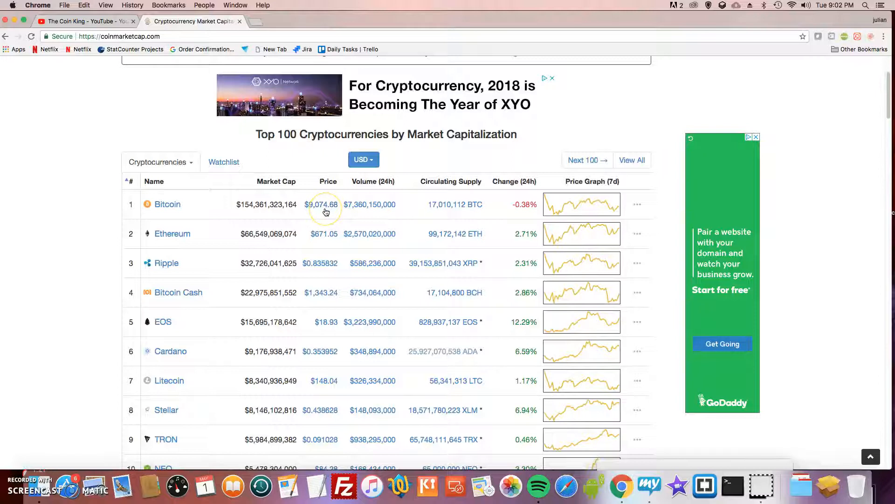
pyautogui.moveTo(326, 212)
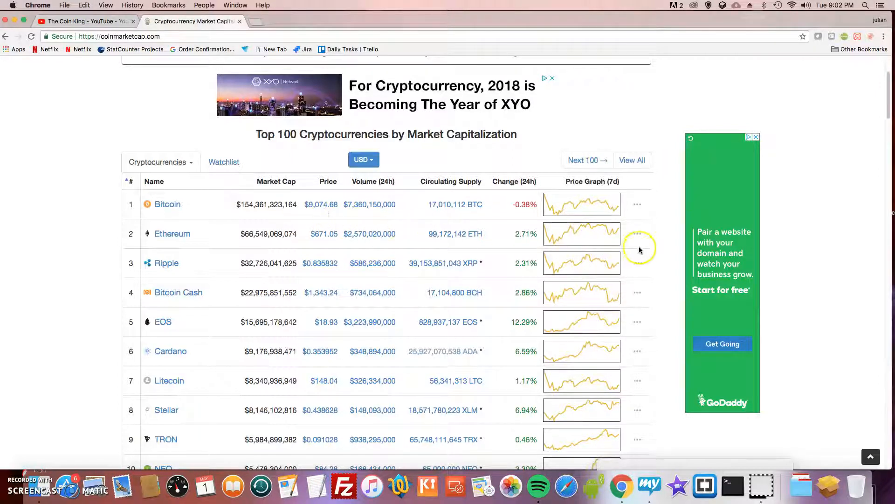
pyautogui.moveTo(536, 181)
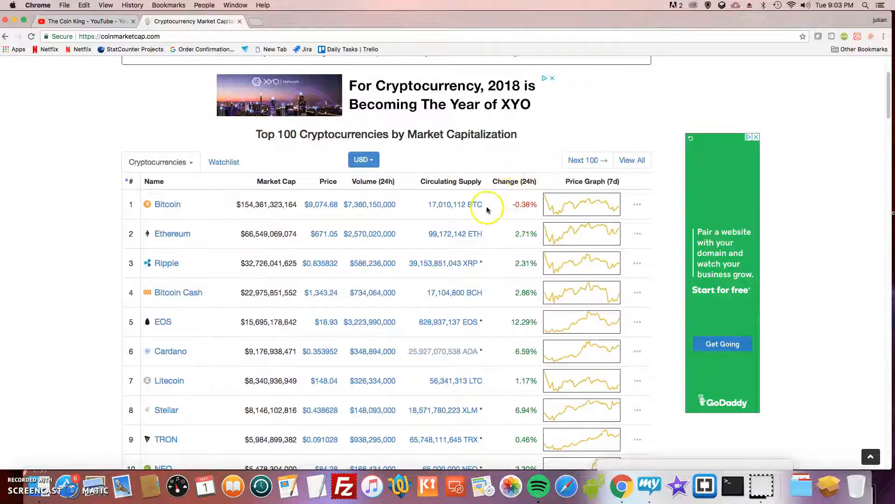
pyautogui.moveTo(466, 254)
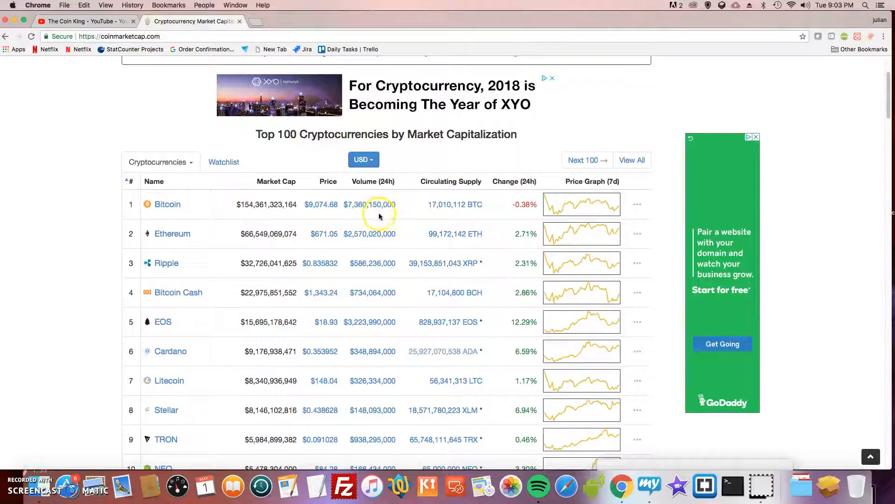
pyautogui.moveTo(389, 222)
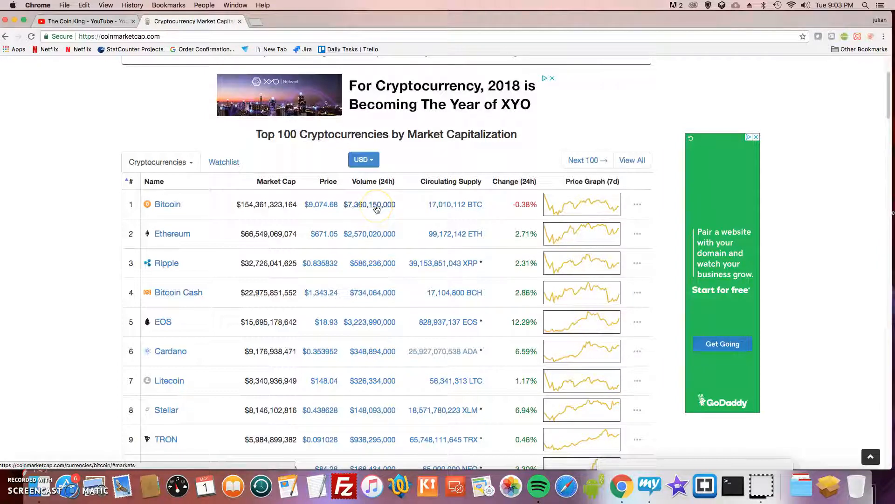
pyautogui.moveTo(449, 235)
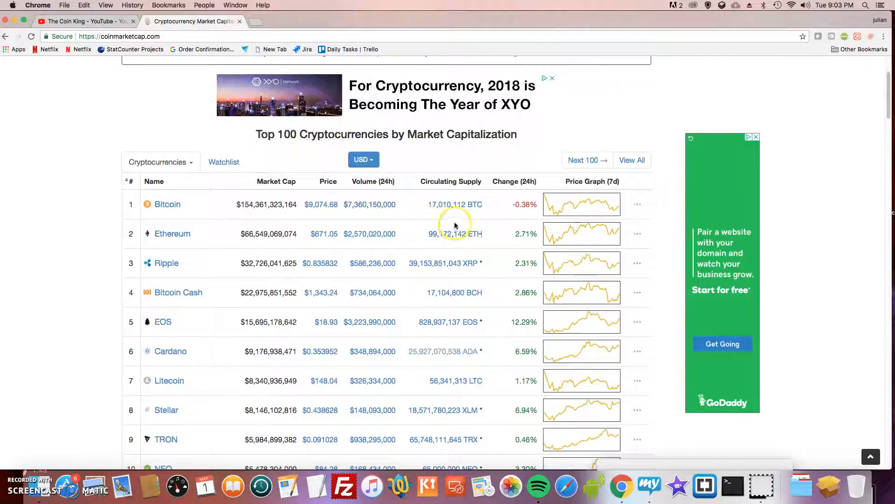
pyautogui.moveTo(864, 140)
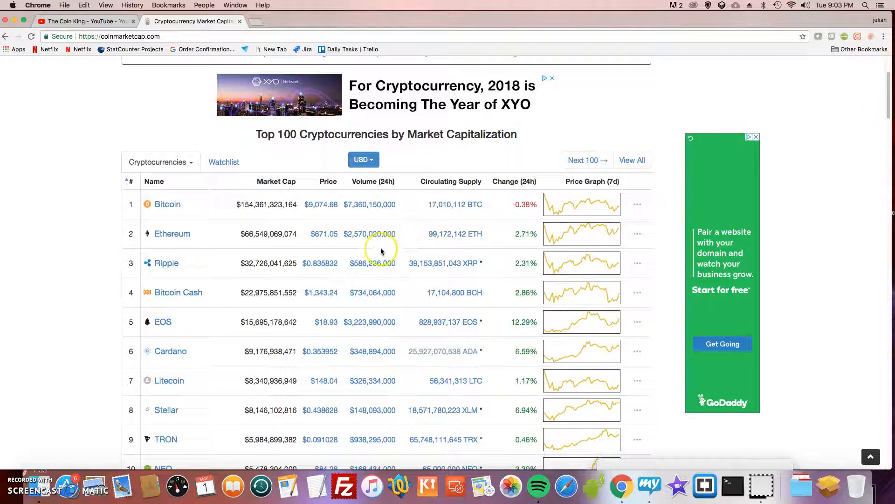
pyautogui.moveTo(879, 162)
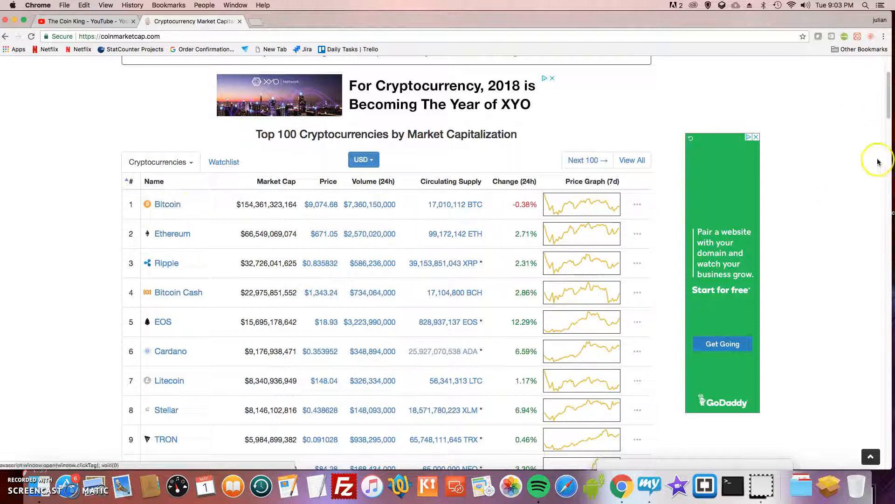
pyautogui.scroll(-3)
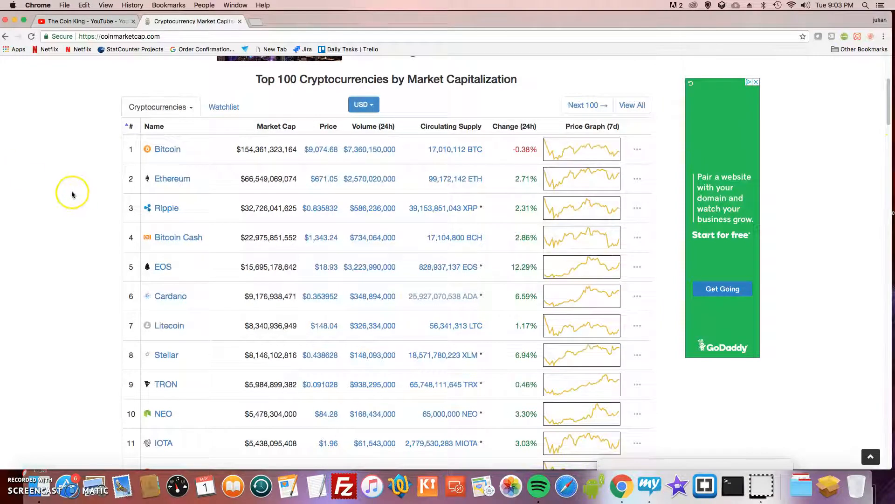
pyautogui.moveTo(98, 188)
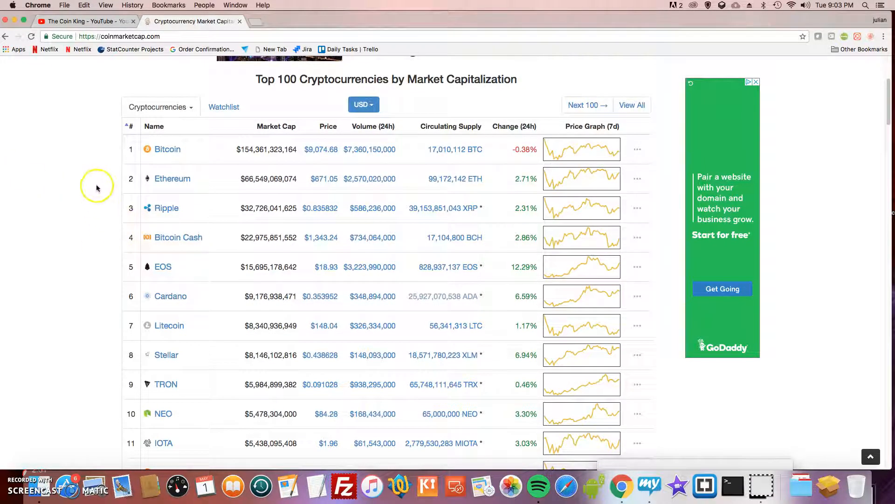
pyautogui.moveTo(160, 154)
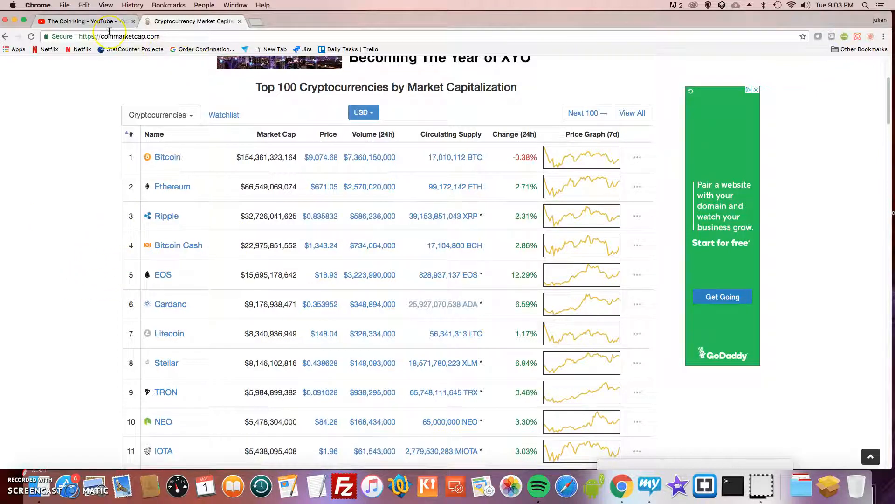
pyautogui.moveTo(161, 158)
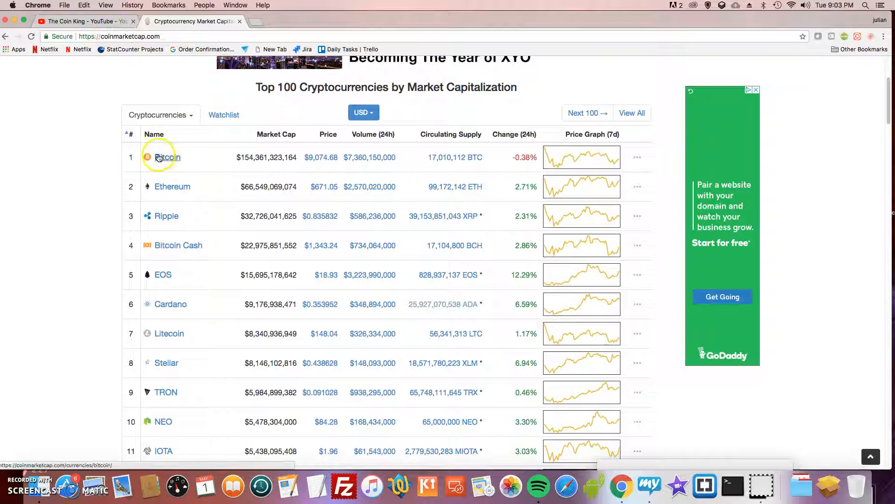
pyautogui.moveTo(145, 178)
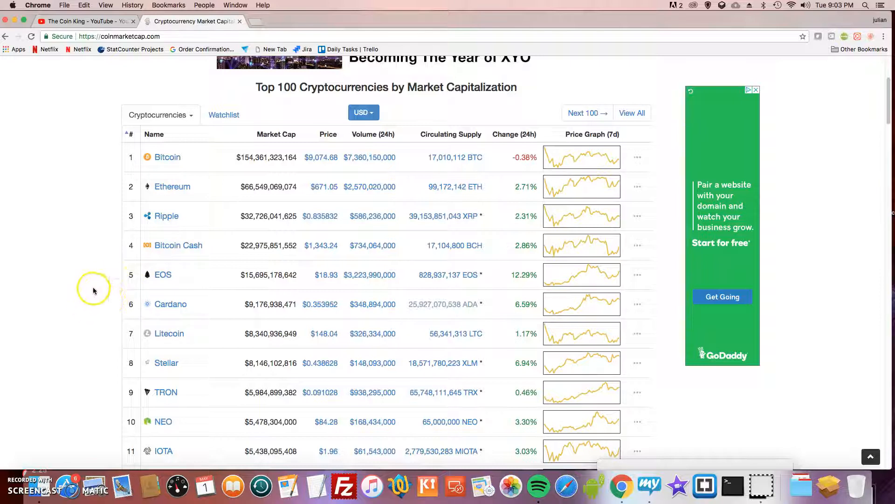
pyautogui.moveTo(112, 276)
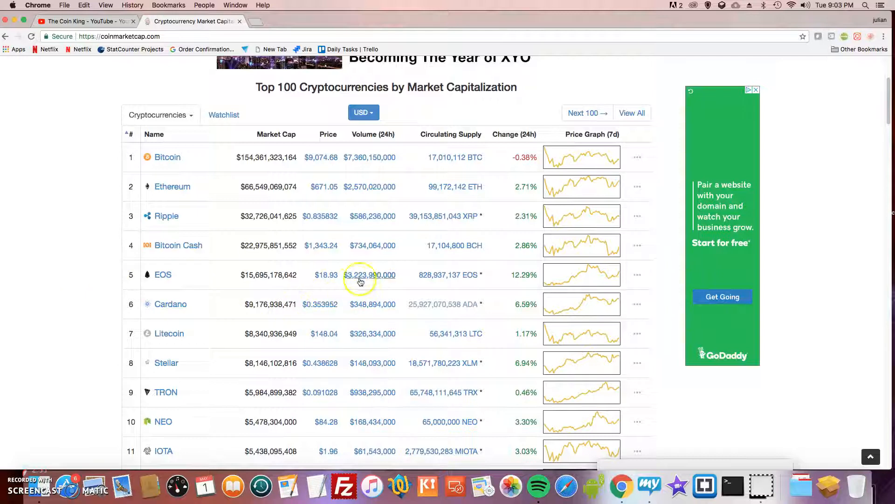
pyautogui.moveTo(758, 185)
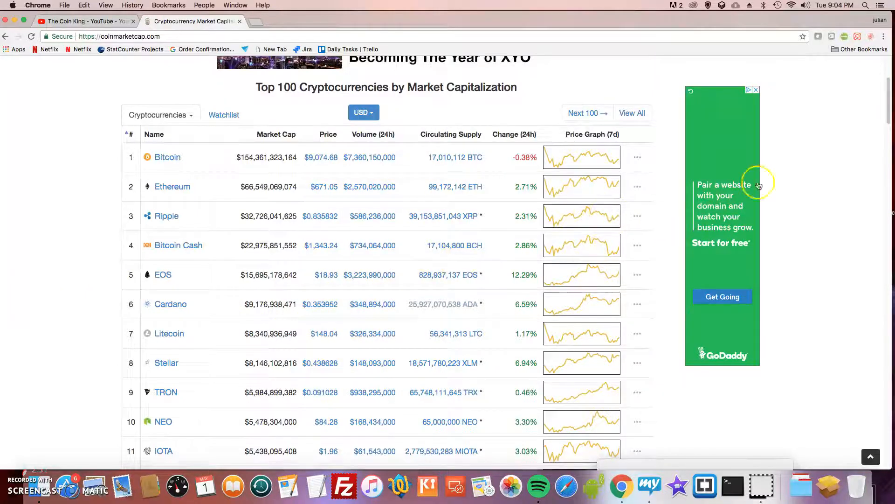
# Scroll the Top 100 table down to ranks 71–83, from Gas to Factom, with Pundi X at 80.
pyautogui.scroll(-3)
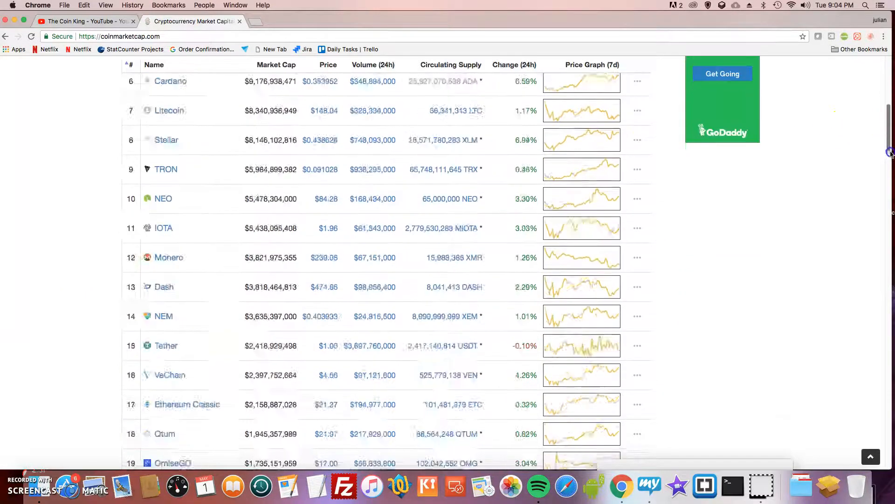
pyautogui.scroll(-3)
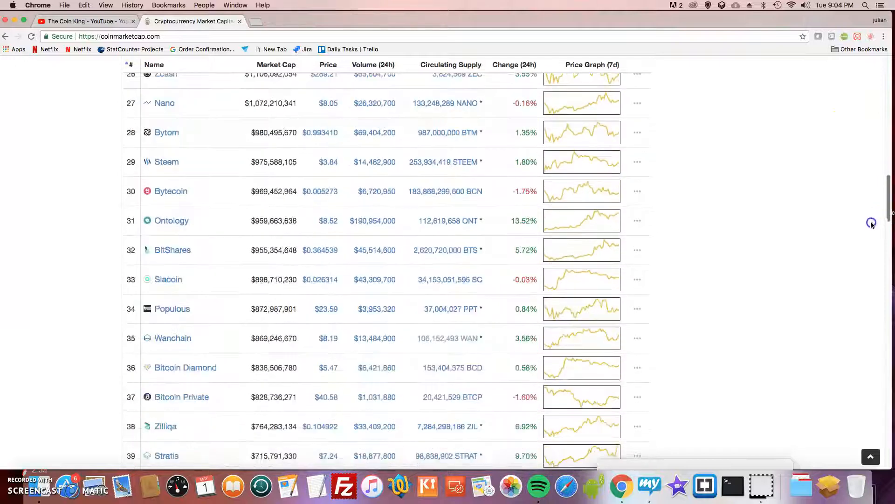
pyautogui.scroll(-3)
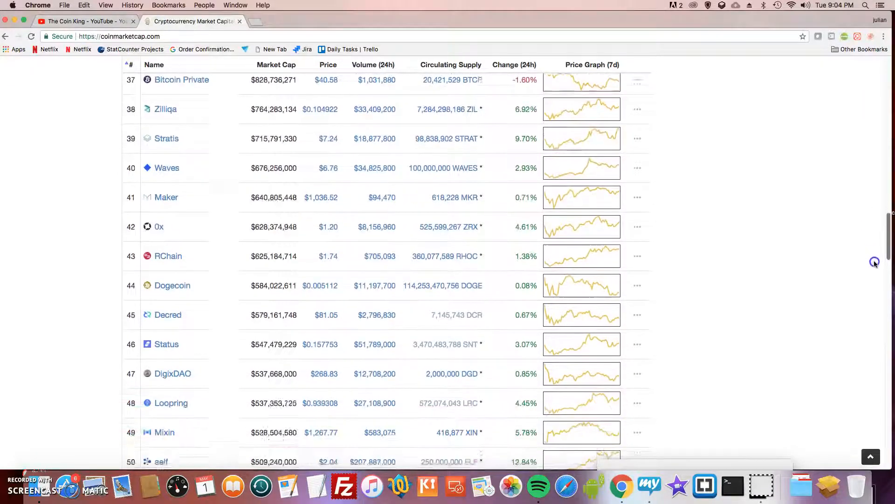
pyautogui.scroll(-3)
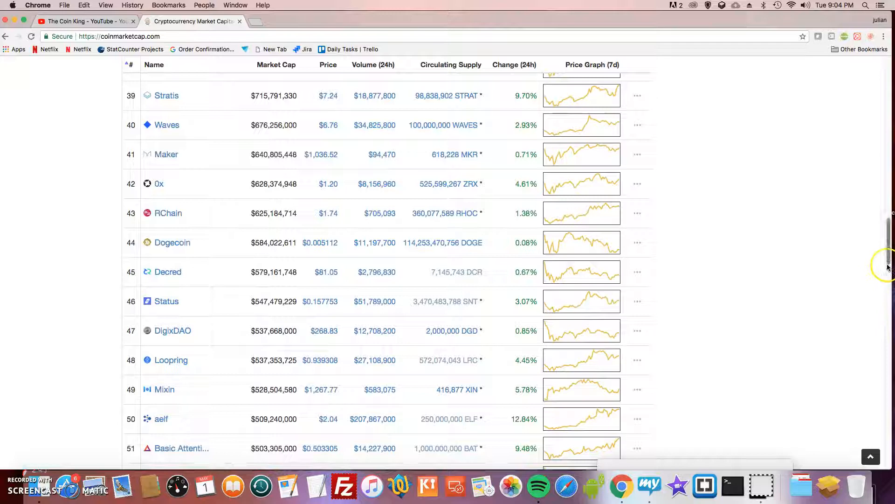
pyautogui.scroll(-3)
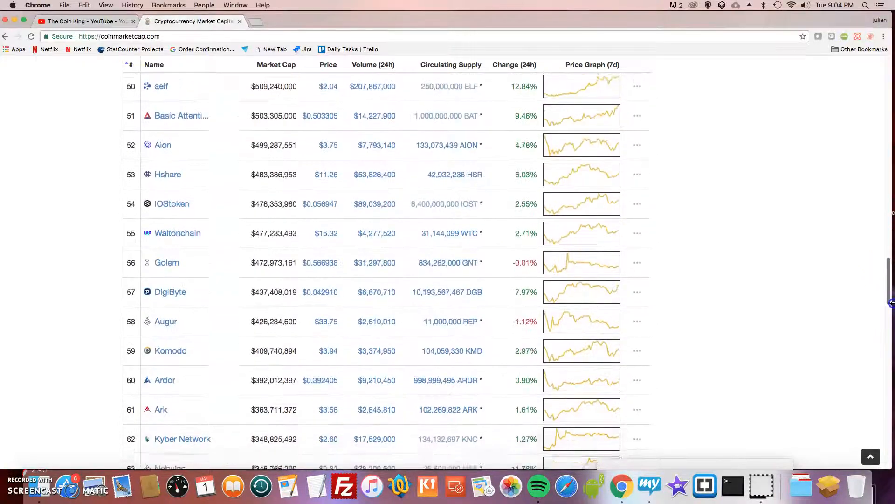
pyautogui.scroll(-3)
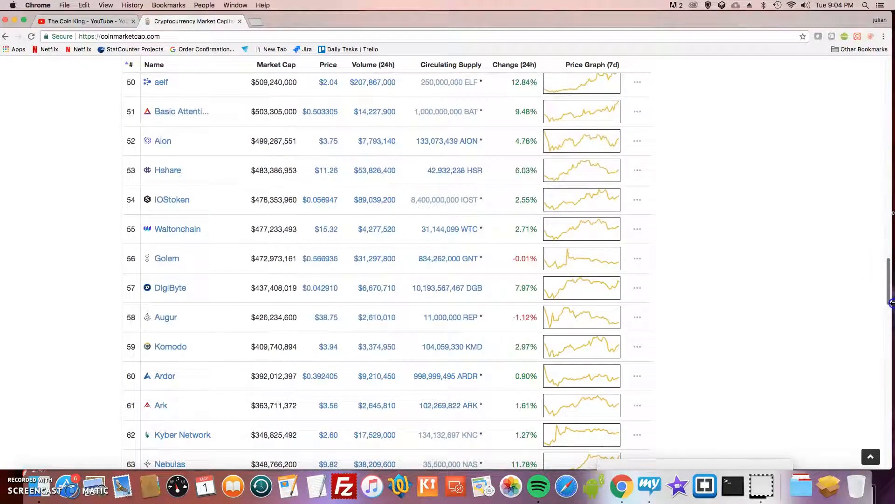
pyautogui.scroll(-3)
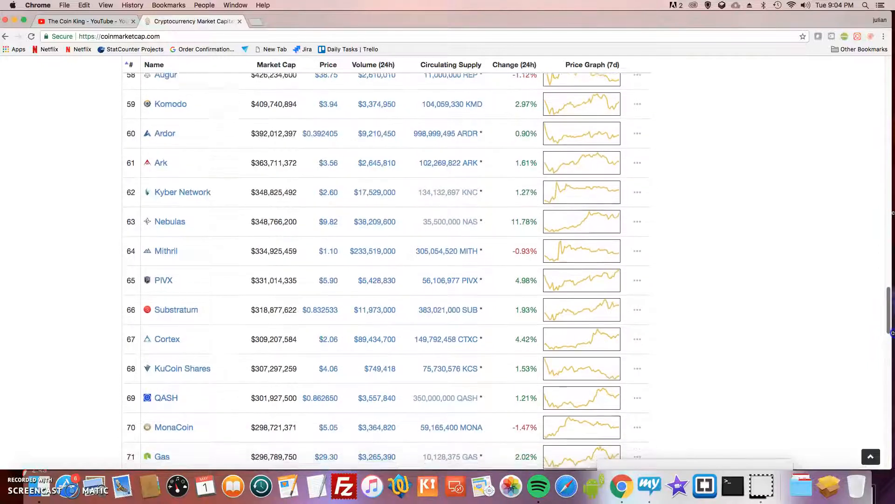
pyautogui.scroll(-3)
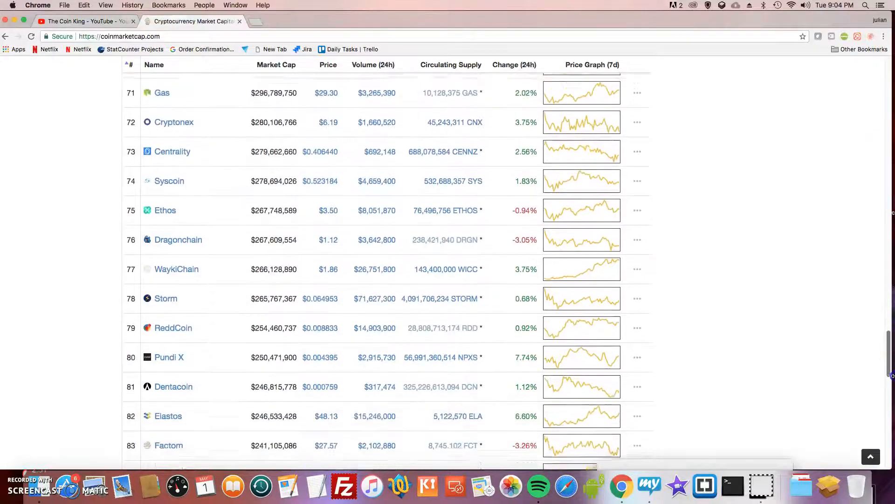
pyautogui.moveTo(172, 364)
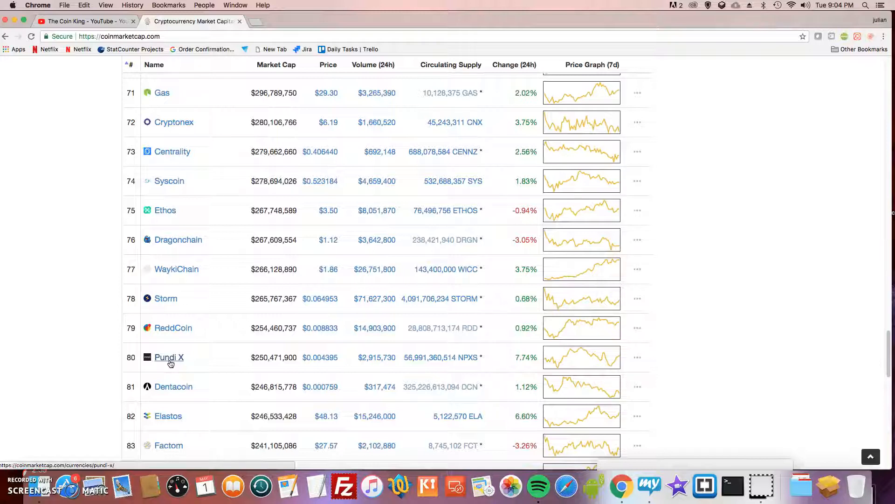
# Open the Pundi X (NPXS) page showing its $0.004410 price, market cap, supply and chart.
pyautogui.click(169, 358)
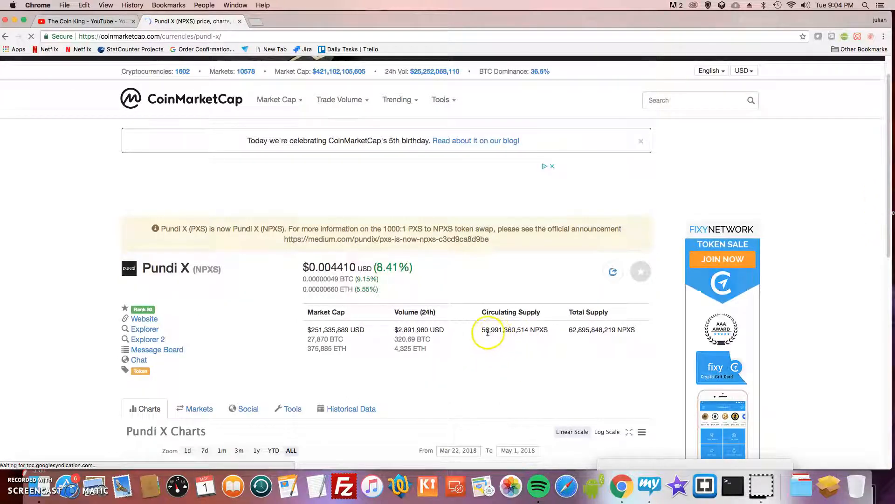
pyautogui.scroll(-3)
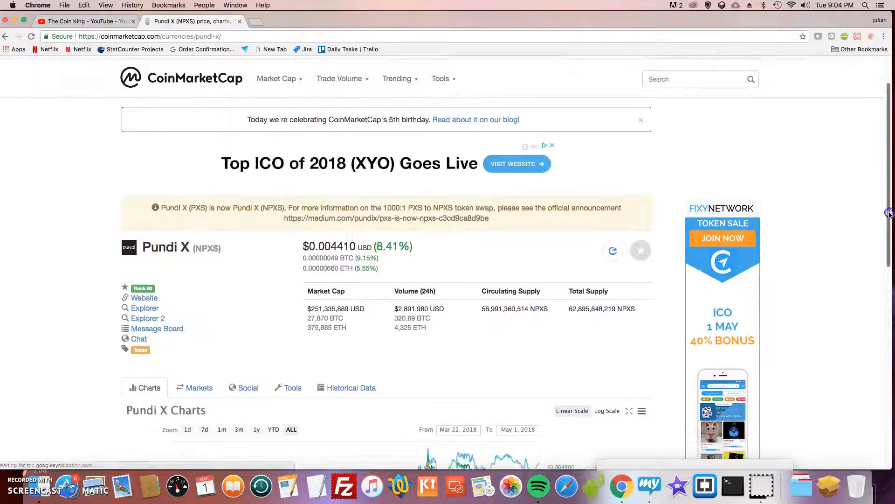
pyautogui.scroll(-3)
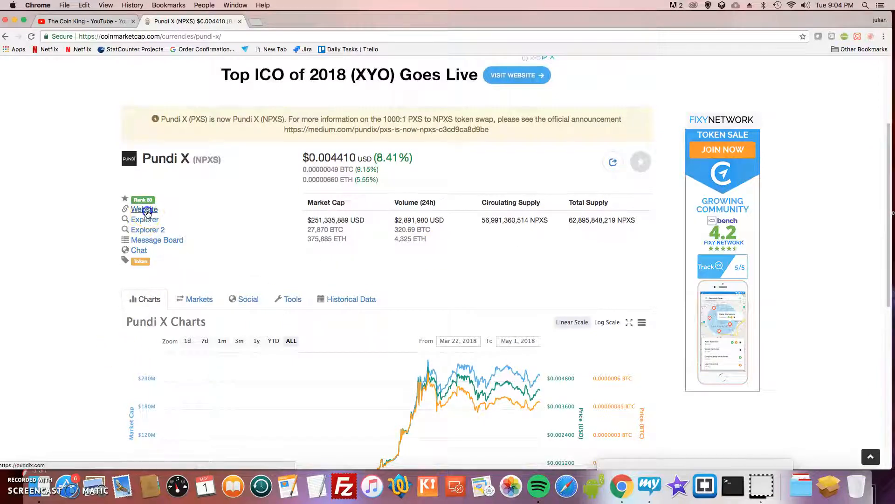
# Visit pundix.com in a new tab and scroll past the press logos to Pundi X Events.
pyautogui.click(145, 210)
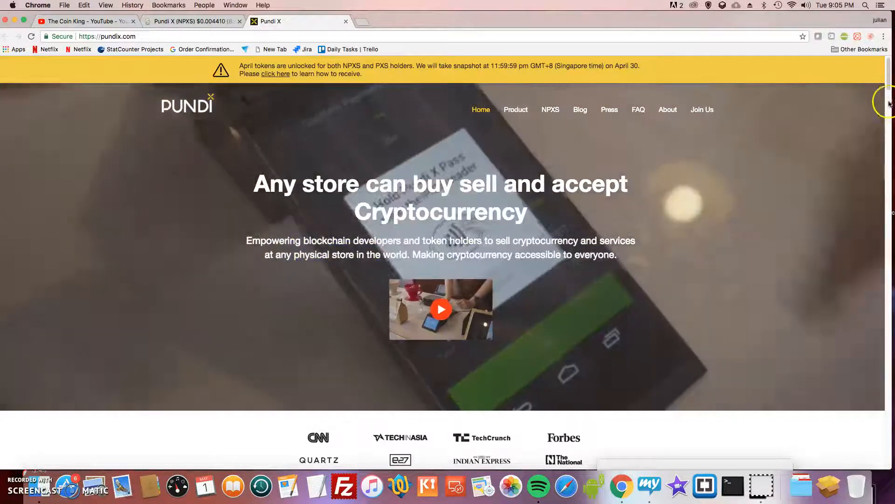
pyautogui.scroll(-3)
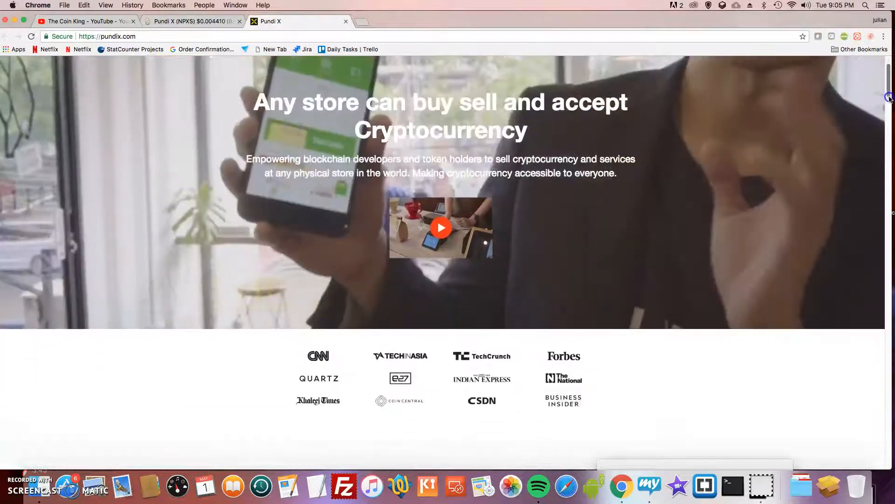
pyautogui.scroll(-3)
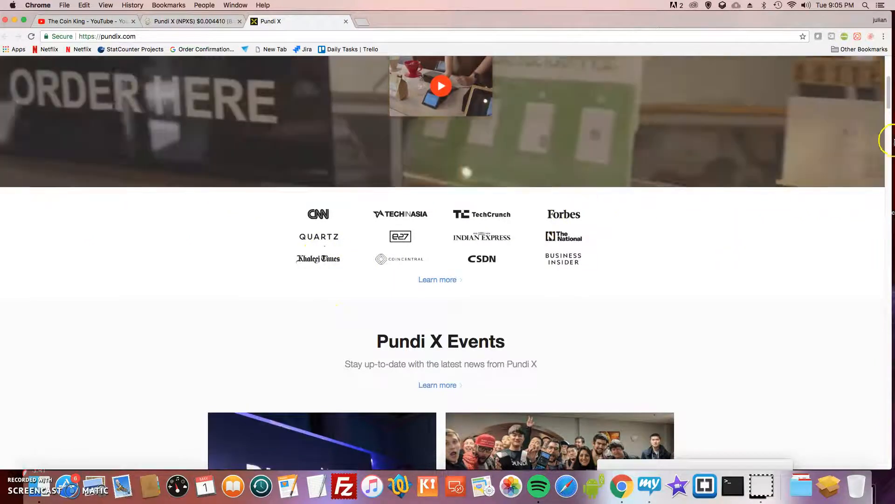
pyautogui.scroll(-3)
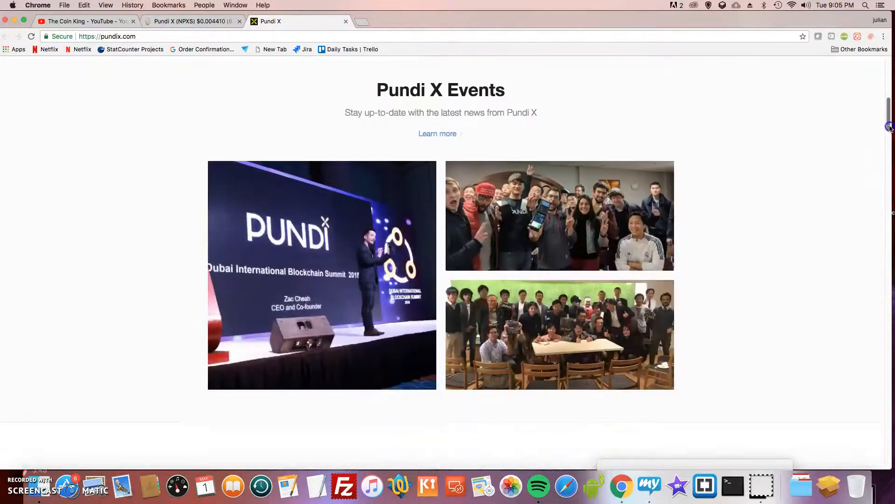
pyautogui.moveTo(295, 312)
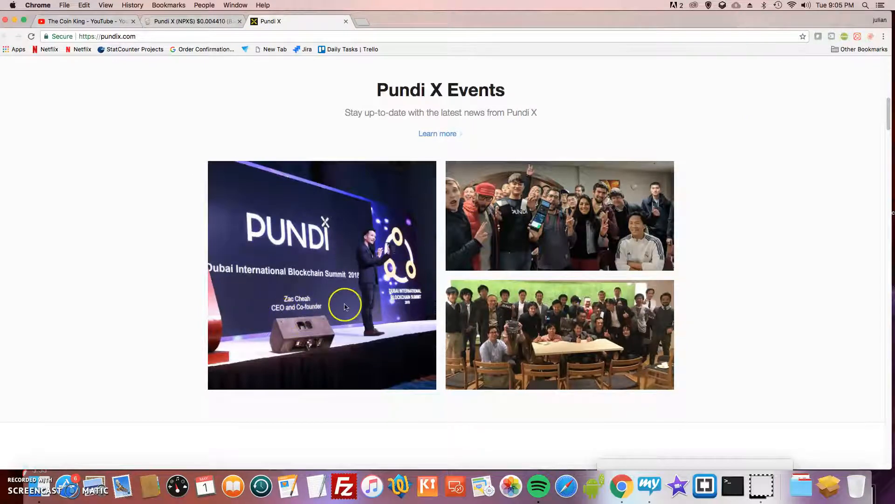
pyautogui.moveTo(346, 307)
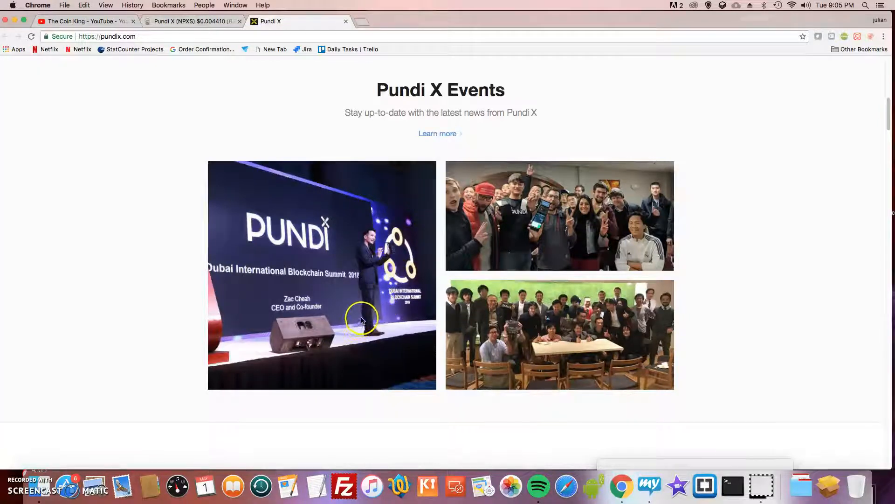
pyautogui.moveTo(526, 245)
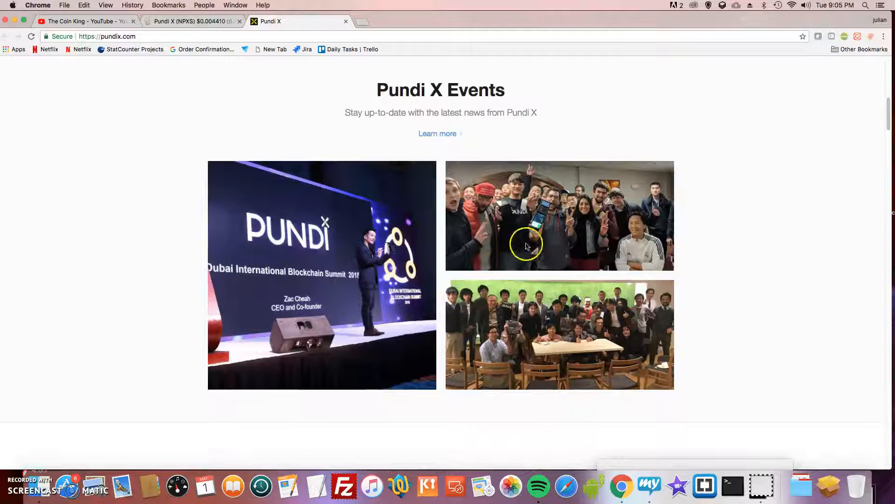
pyautogui.moveTo(595, 327)
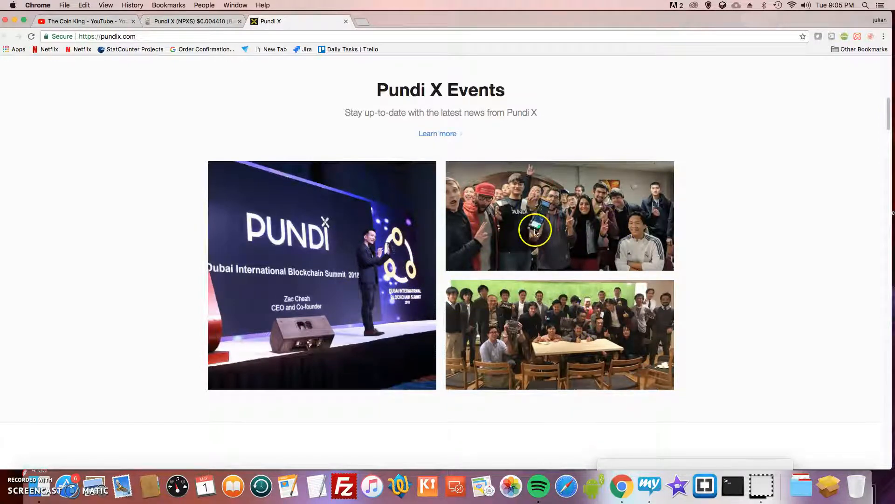
# Scroll past the events photos to the bottled-water mission statement and POS solutions section.
pyautogui.scroll(-3)
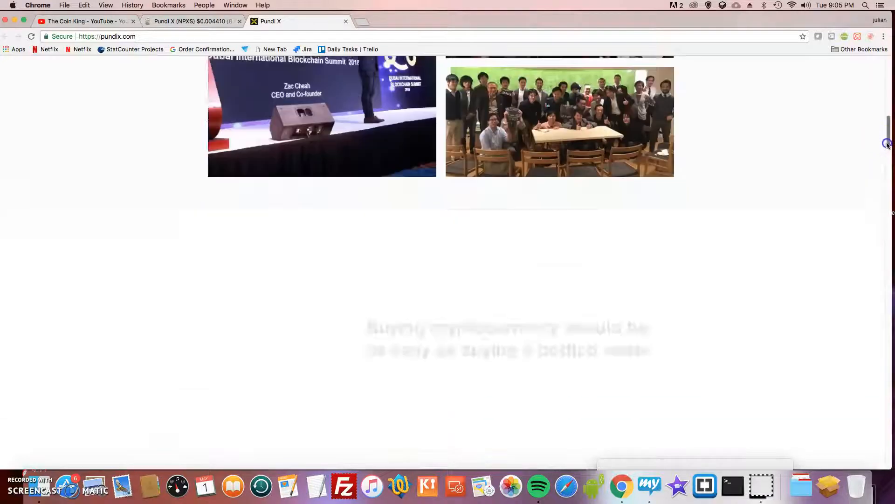
pyautogui.scroll(-3)
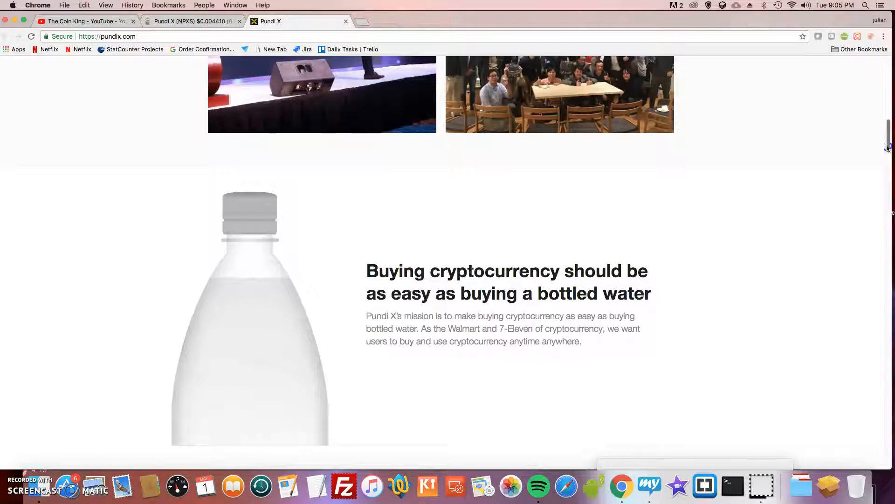
pyautogui.scroll(-3)
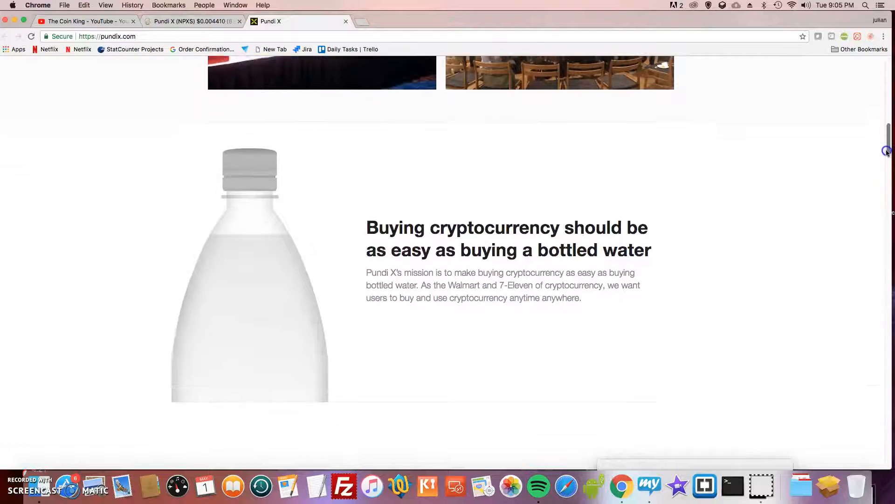
pyautogui.scroll(-3)
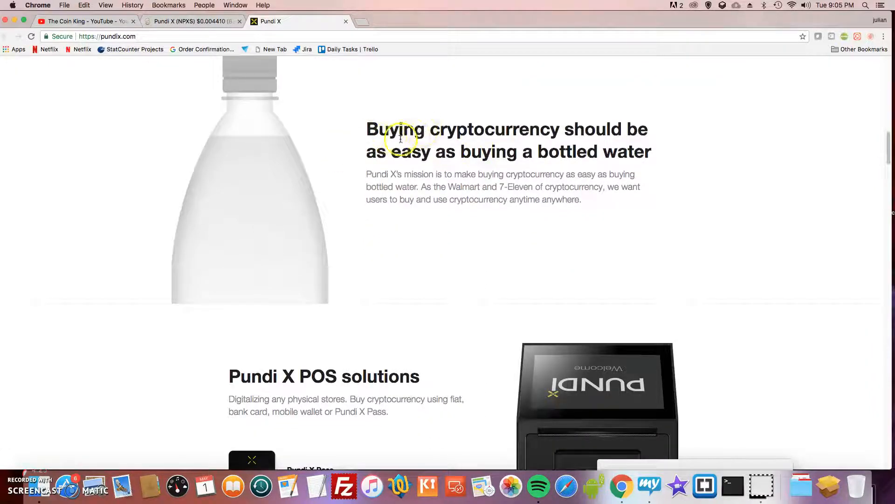
pyautogui.moveTo(466, 160)
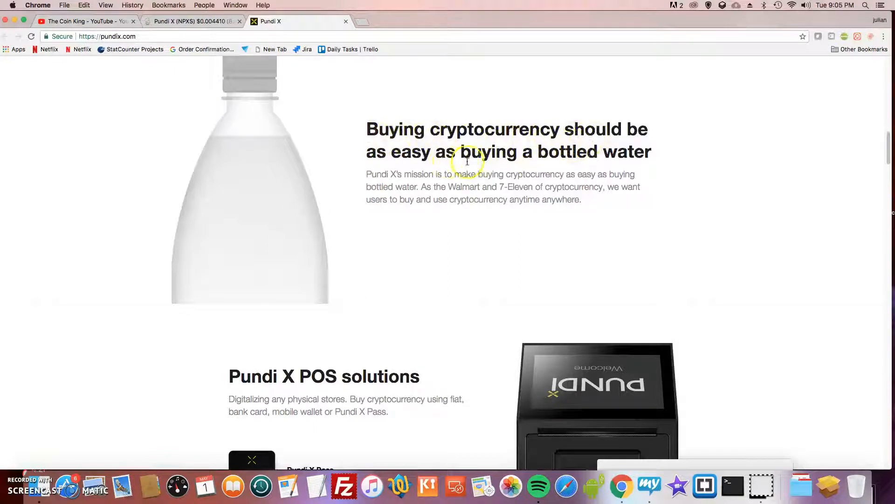
# Scroll through the POS models, Why Pundi X POS, Reduce costs and rewards sections.
pyautogui.scroll(-3)
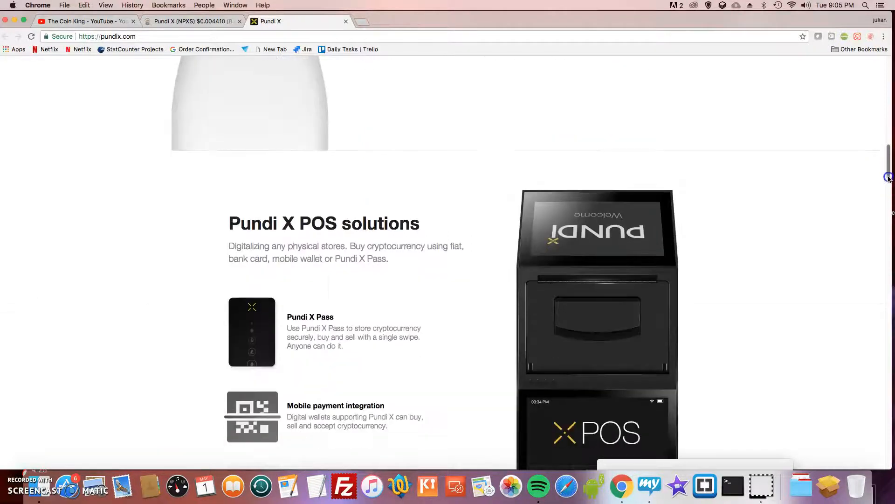
pyautogui.scroll(-3)
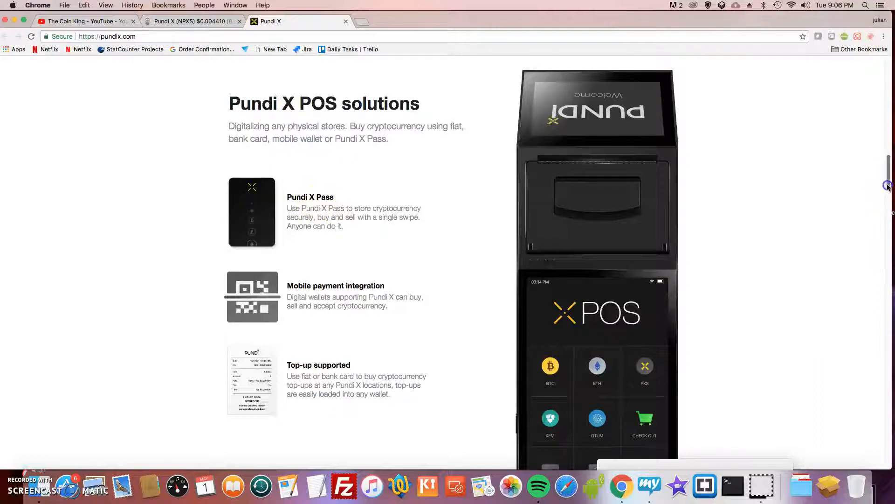
pyautogui.scroll(-3)
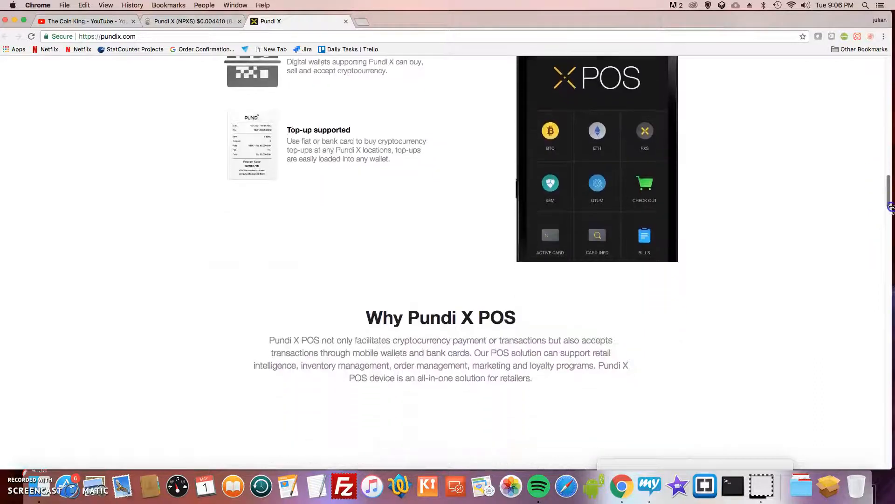
pyautogui.scroll(-3)
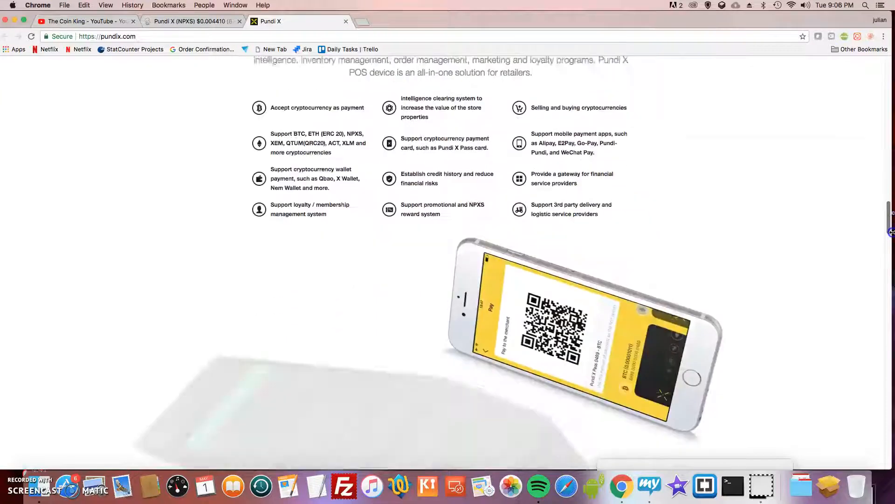
pyautogui.scroll(-3)
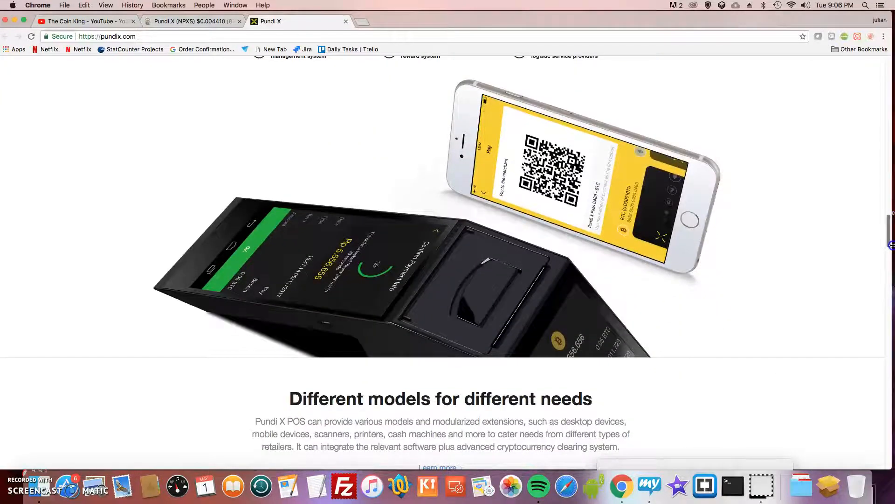
pyautogui.scroll(-3)
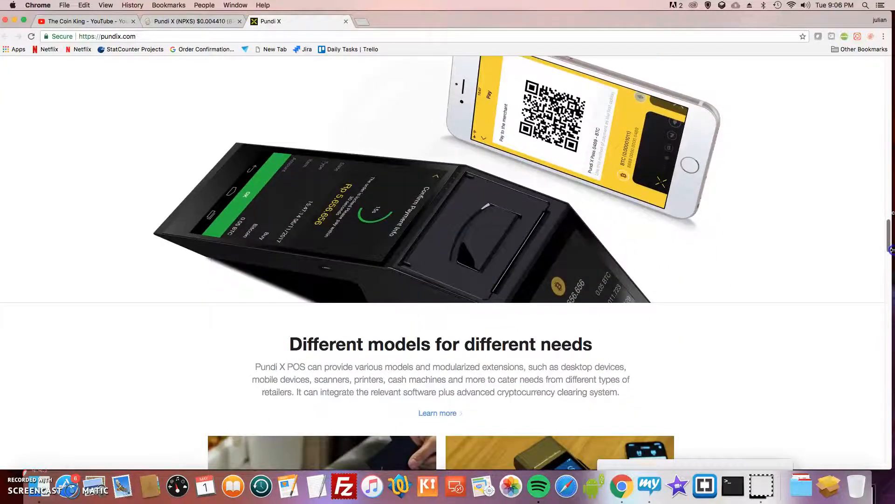
pyautogui.scroll(-3)
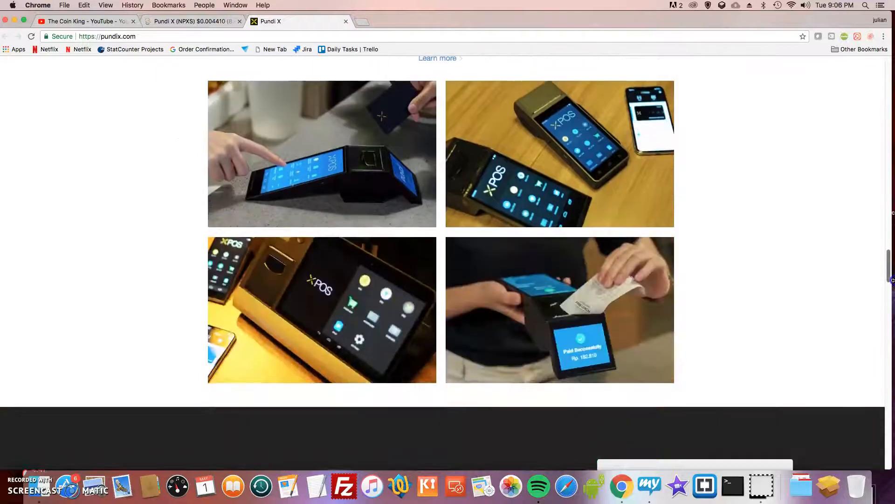
pyautogui.scroll(-3)
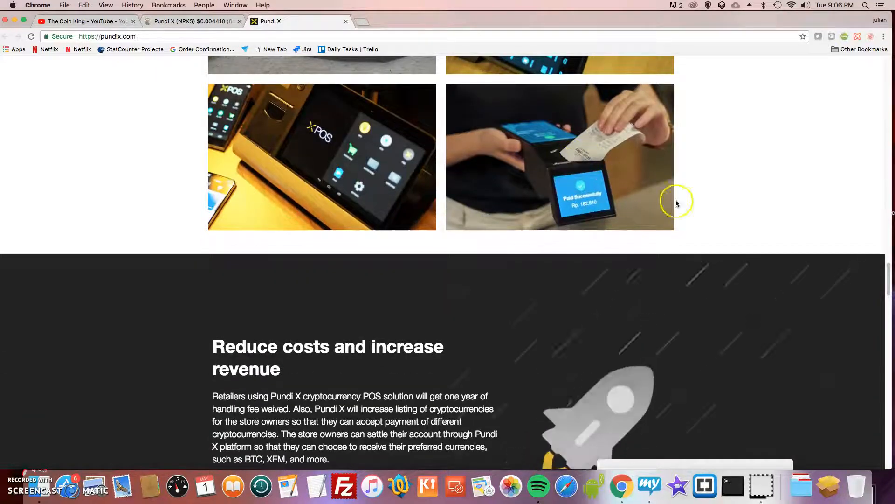
pyautogui.scroll(-3)
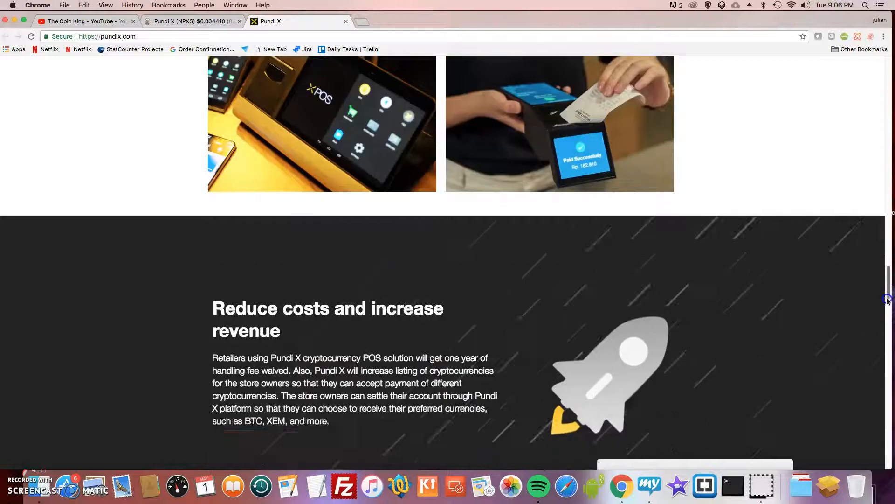
pyautogui.scroll(-3)
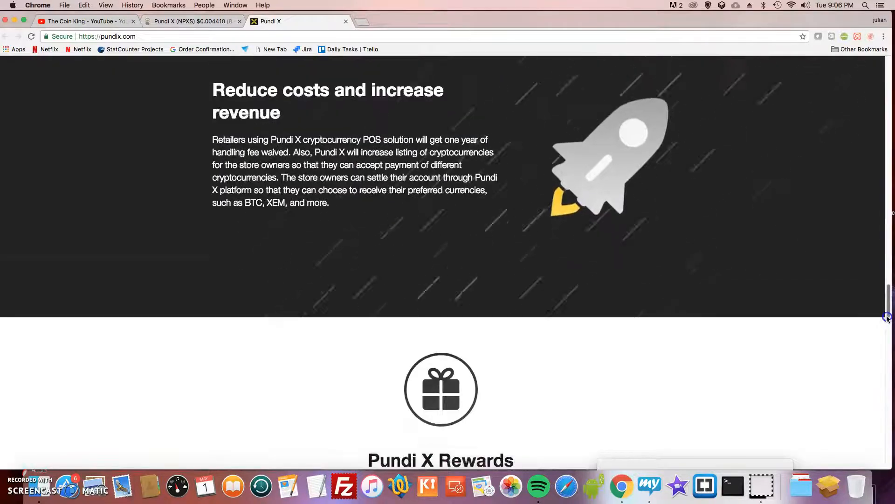
pyautogui.scroll(-3)
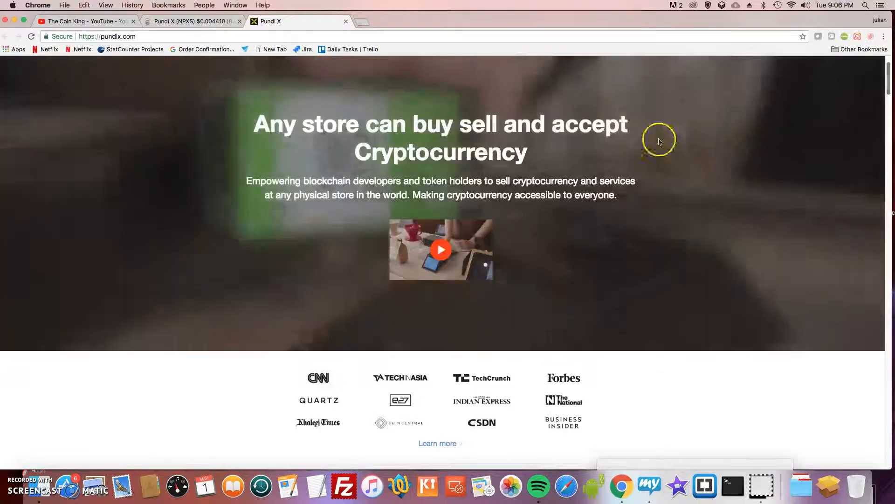
# Play the 'Pundi X in coffee shop' demo video from the banner and pause it at the end.
pyautogui.click(441, 249)
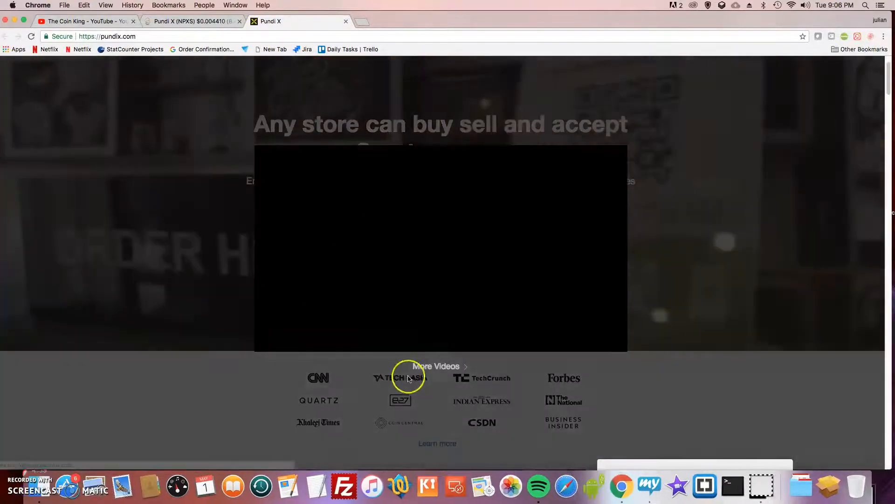
pyautogui.click(437, 248)
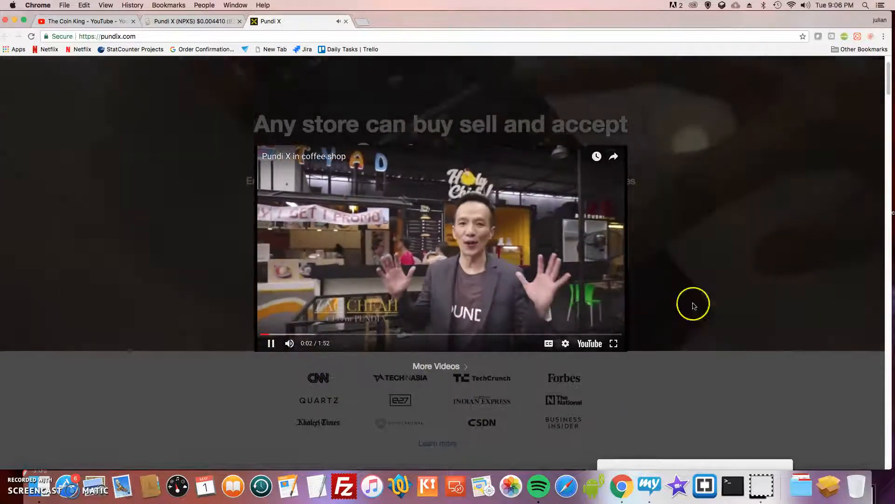
pyautogui.click(805, 6)
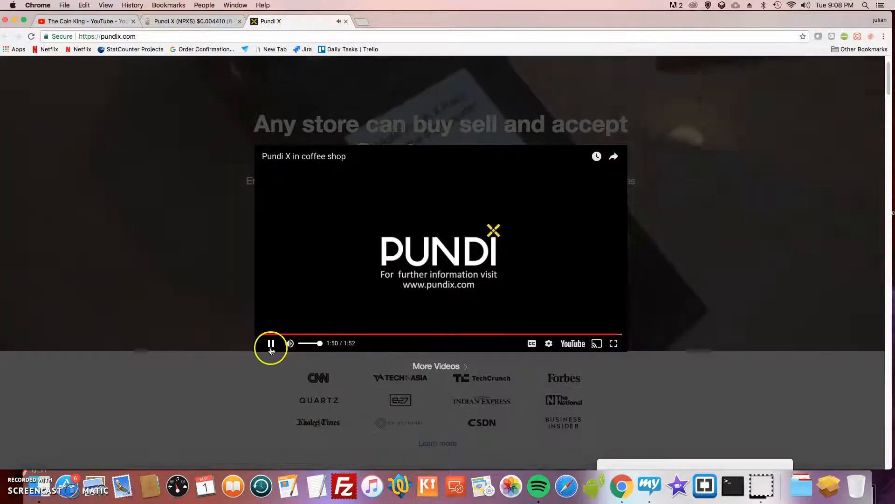
pyautogui.click(271, 343)
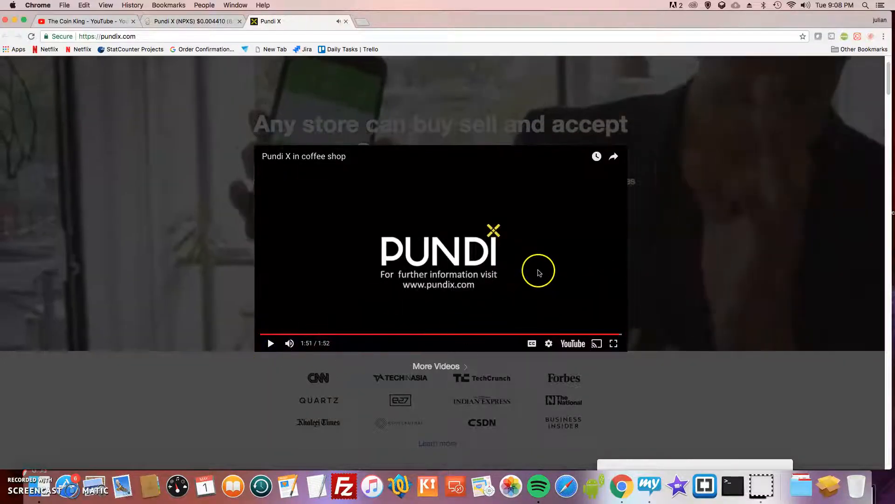
pyautogui.moveTo(737, 219)
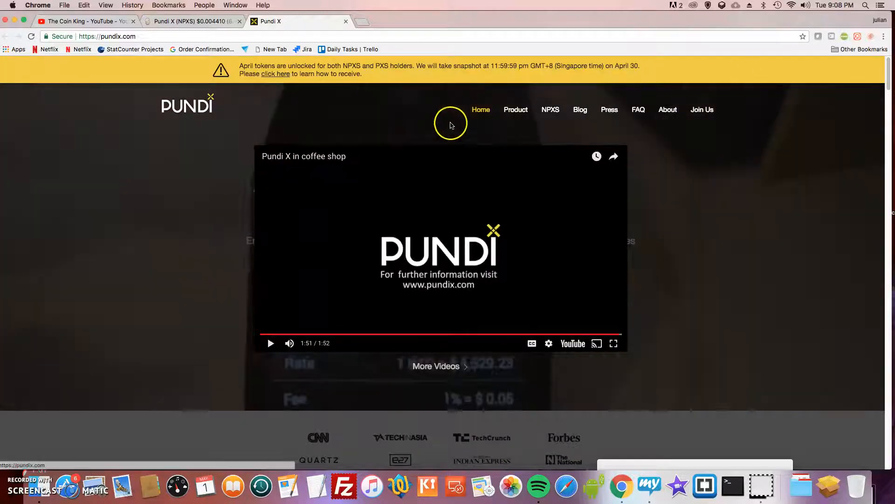
pyautogui.moveTo(779, 104)
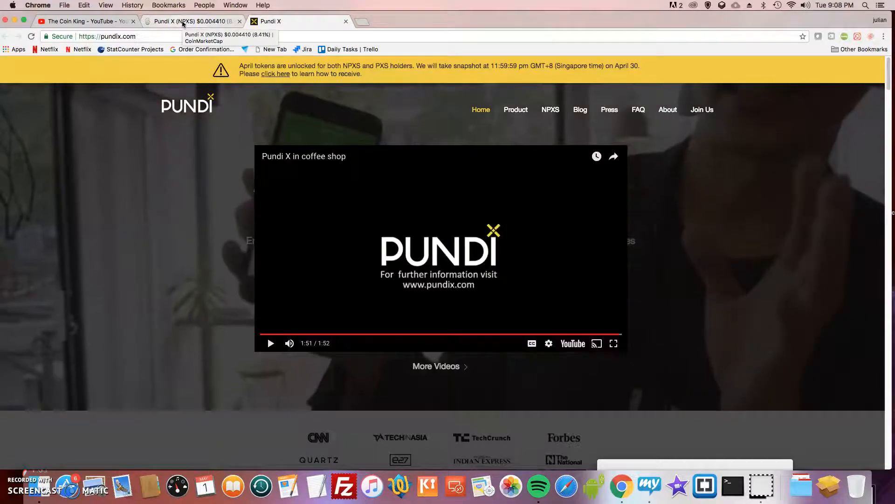
# Switch back to the CoinMarketCap Pundi X (NPXS) tab.
pyautogui.click(191, 21)
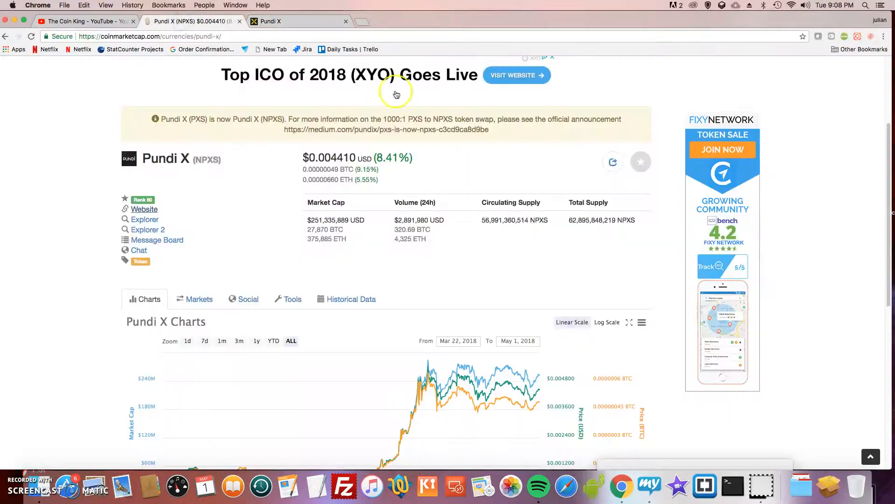
pyautogui.moveTo(399, 225)
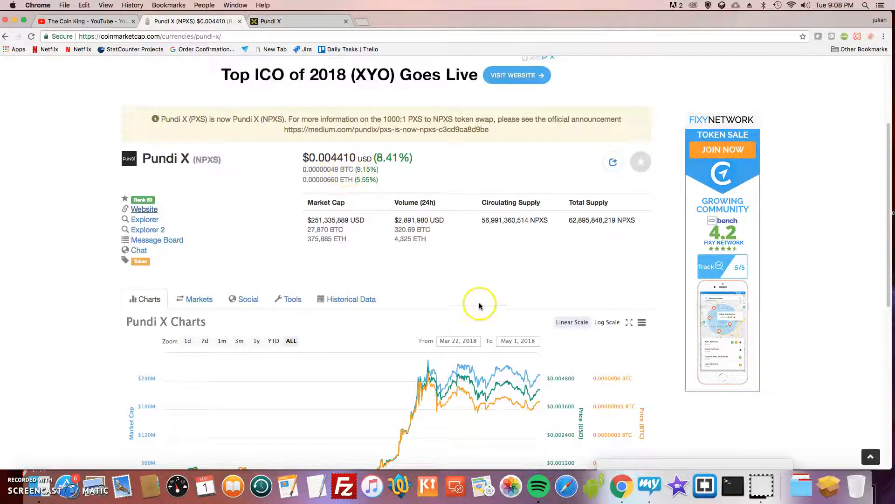
pyautogui.moveTo(480, 298)
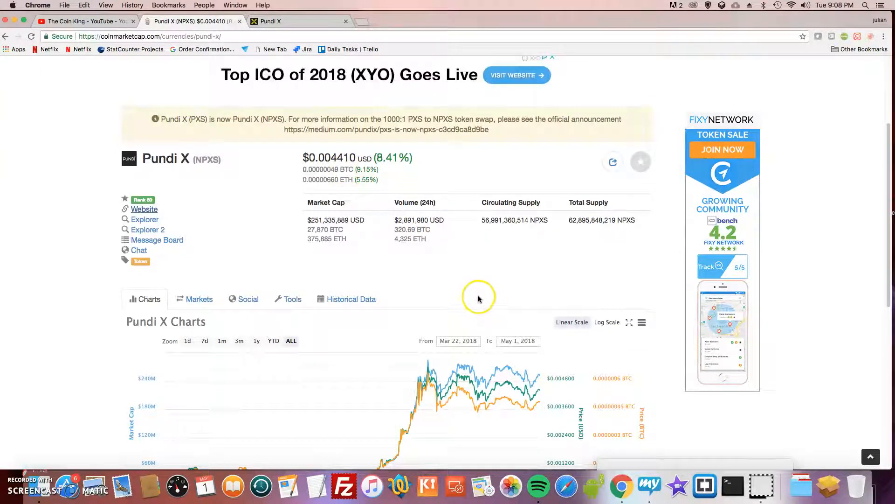
pyautogui.moveTo(480, 298)
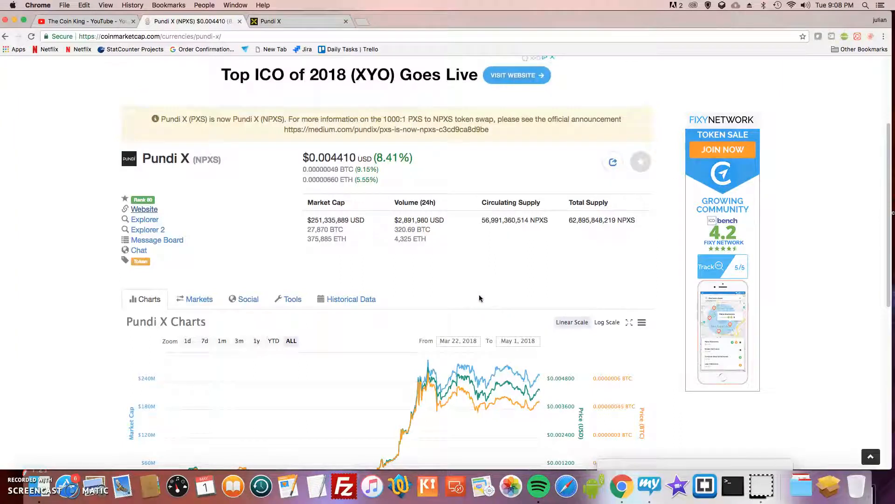
pyautogui.moveTo(412, 297)
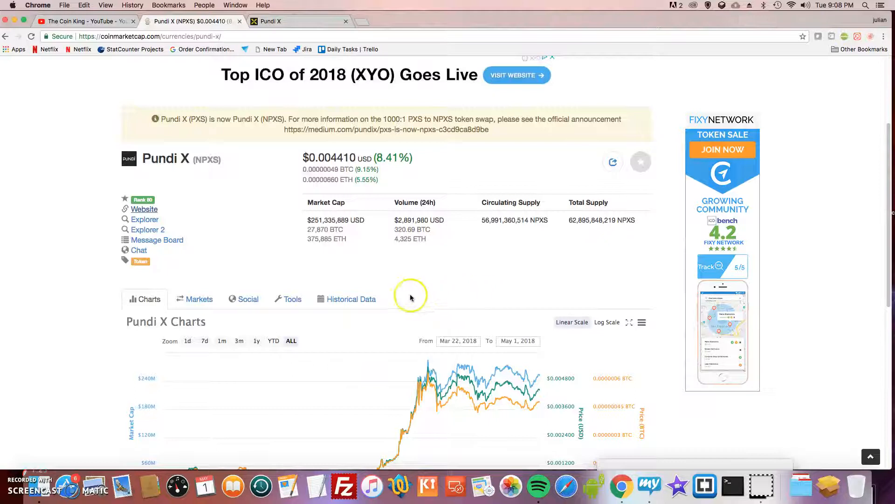
pyautogui.moveTo(346, 220)
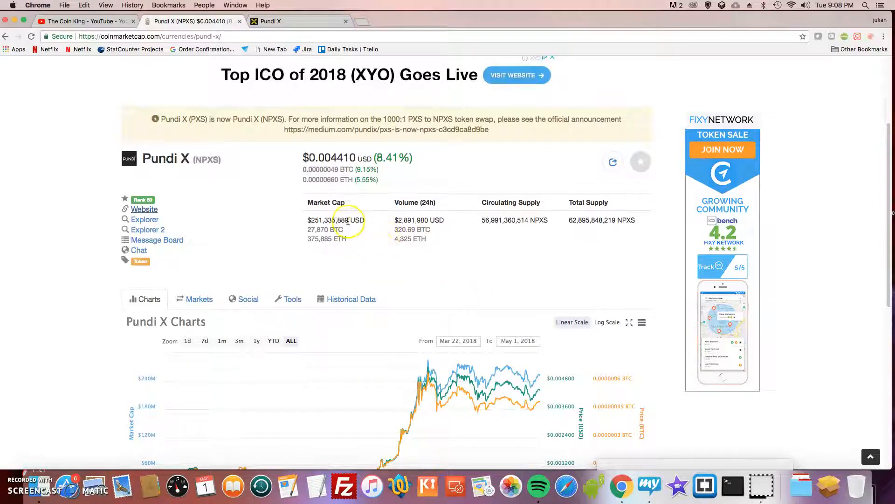
pyautogui.moveTo(417, 161)
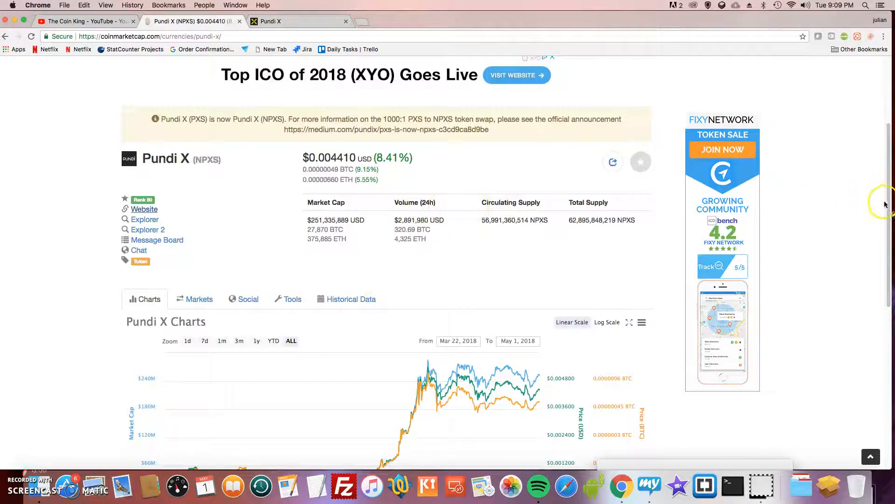
# Scroll down to the Pundi X price and volume chart covering March 22 to May 1.
pyautogui.scroll(-3)
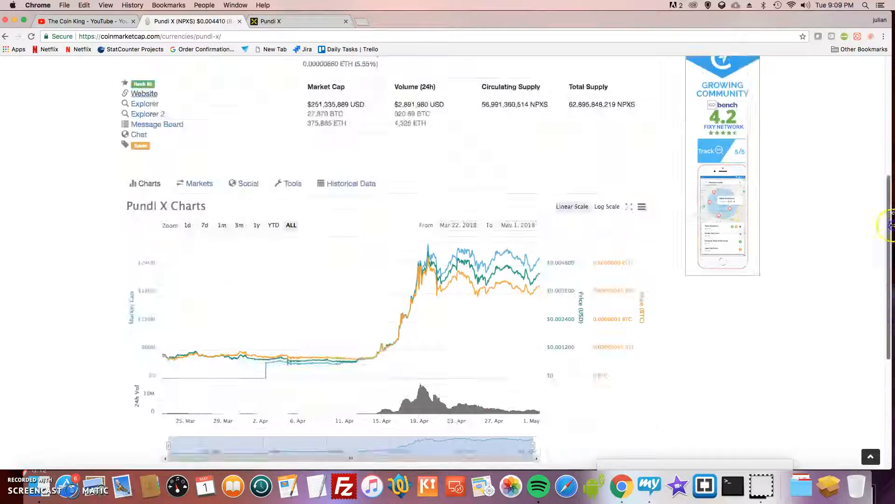
pyautogui.scroll(3)
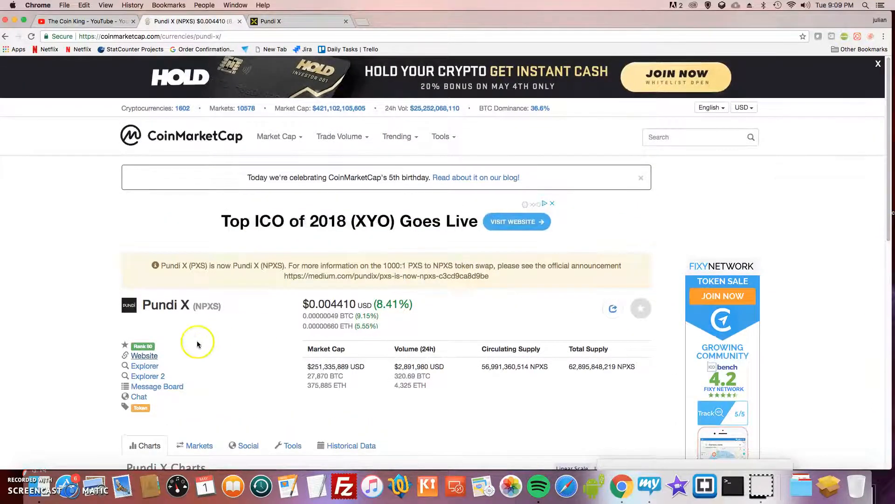
pyautogui.moveTo(887, 171)
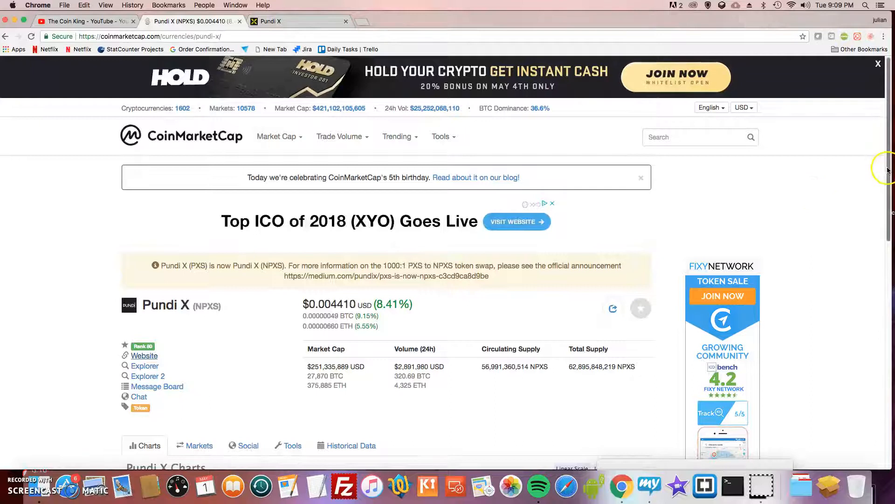
pyautogui.scroll(-3)
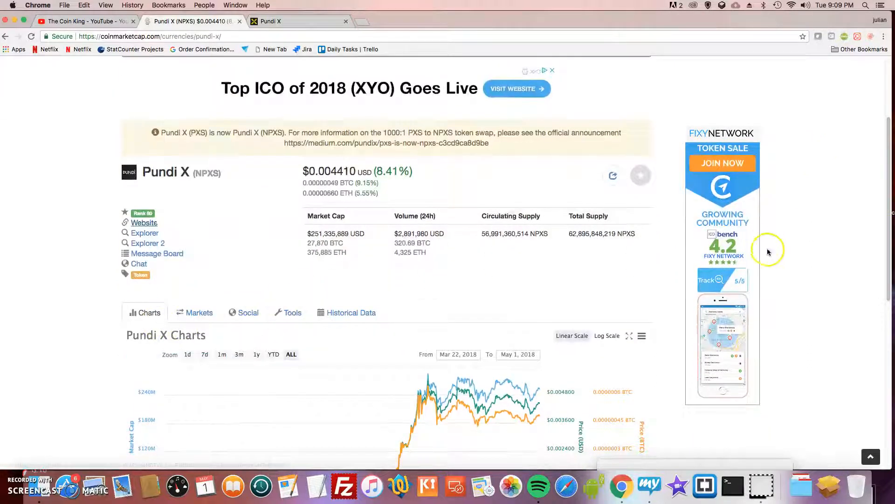
pyautogui.scroll(-3)
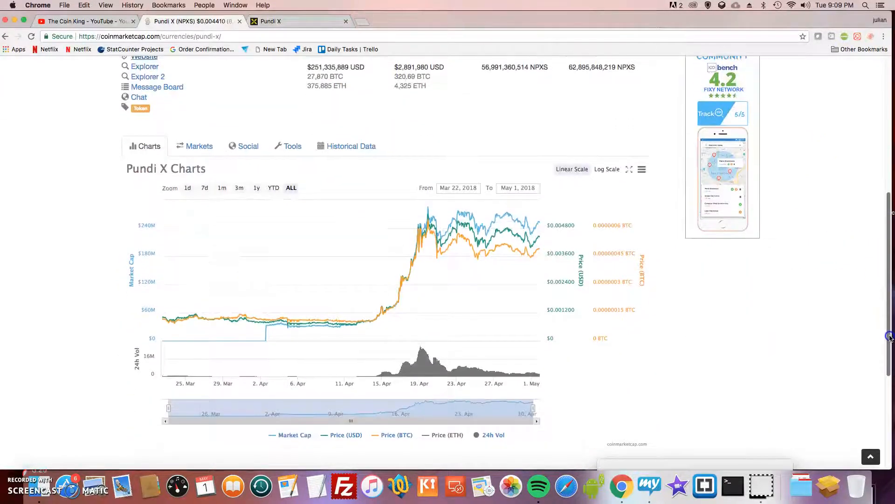
# Show Pundi X's seven market pairs on CoinMarketCap, led by IDEX NPXS/ETH.
pyautogui.click(199, 145)
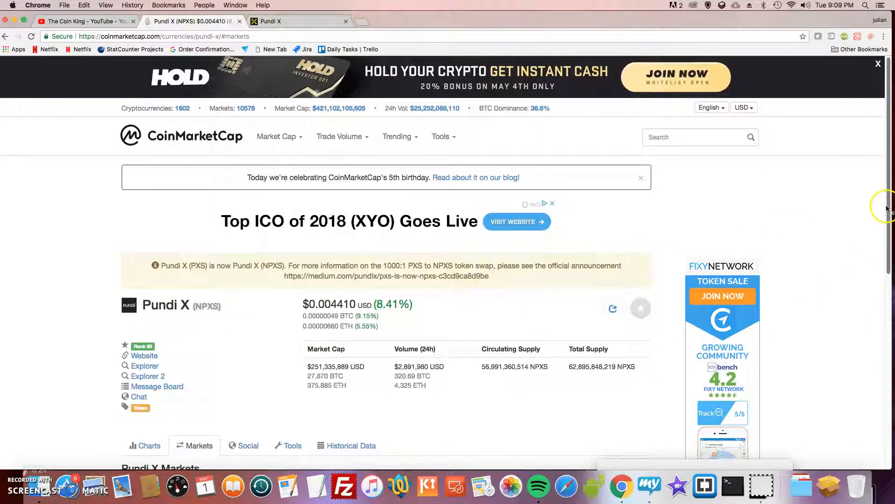
pyautogui.scroll(-3)
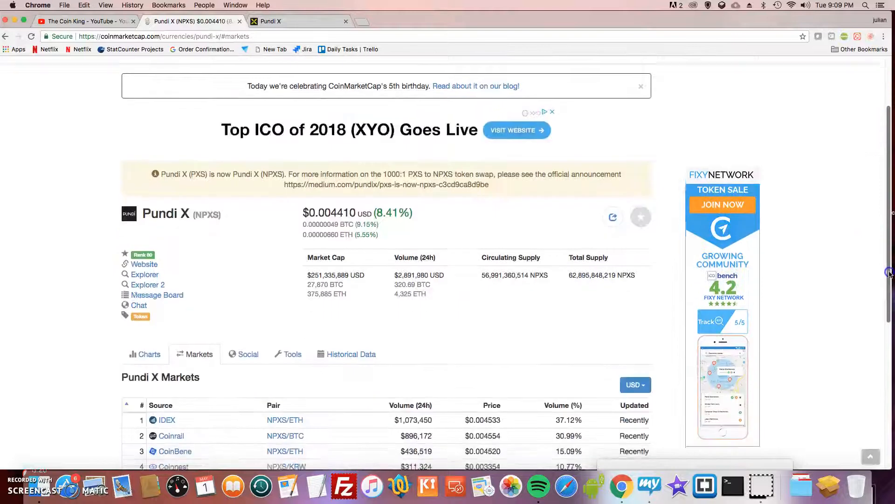
pyautogui.scroll(-3)
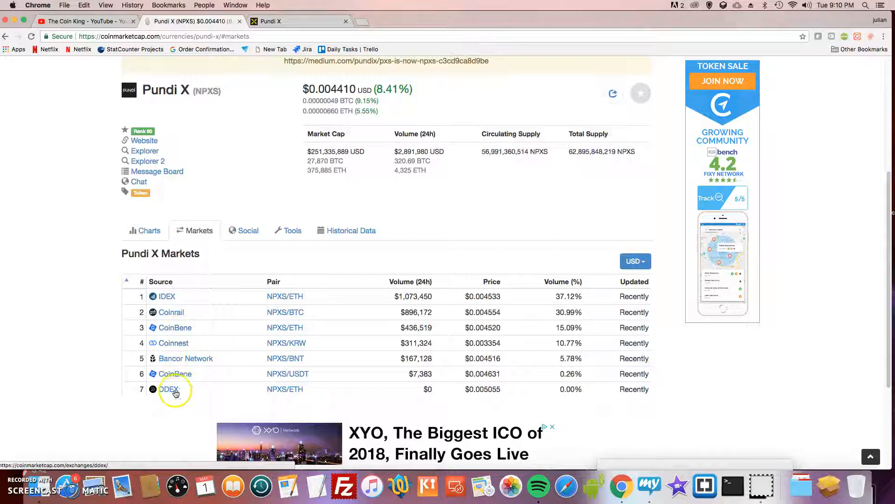
pyautogui.moveTo(223, 363)
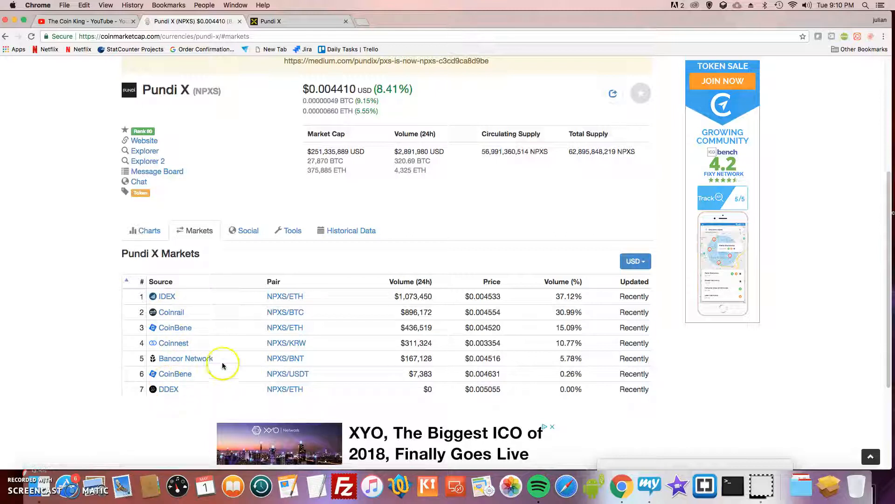
pyautogui.moveTo(162, 402)
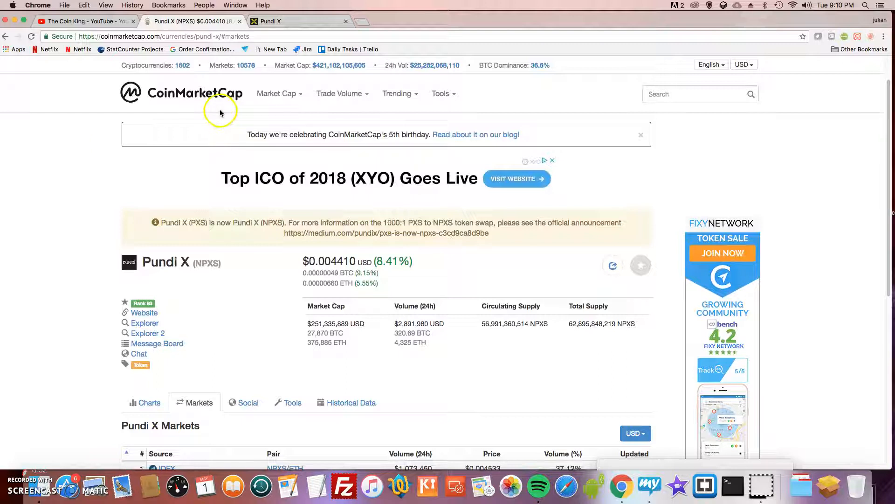
pyautogui.moveTo(198, 95)
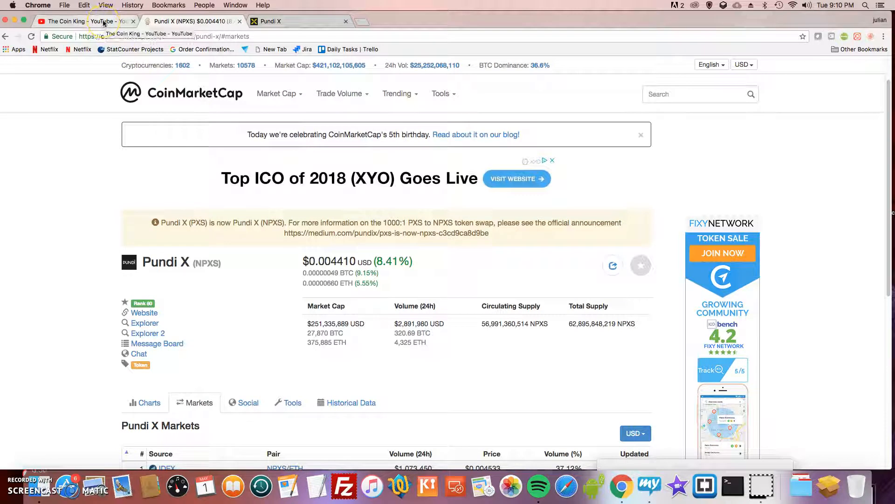
# Return to The Coin King YouTube channel home page and its uploaded videos.
pyautogui.click(84, 21)
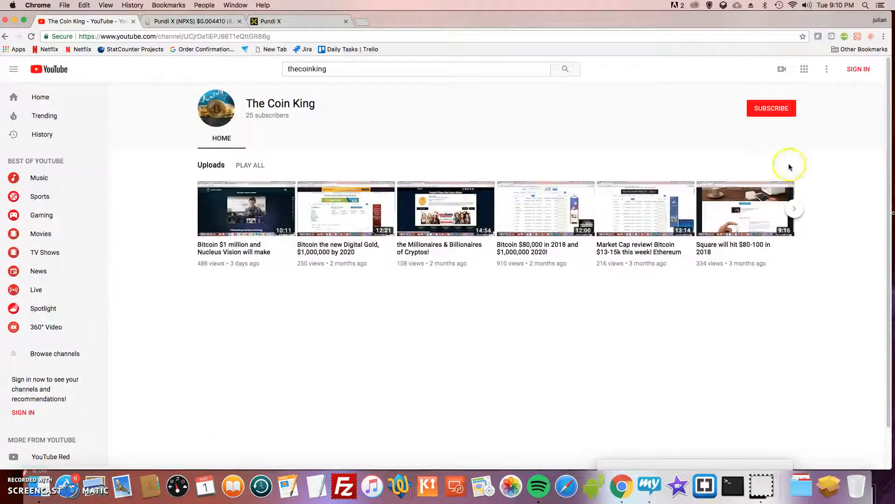
pyautogui.moveTo(234, 233)
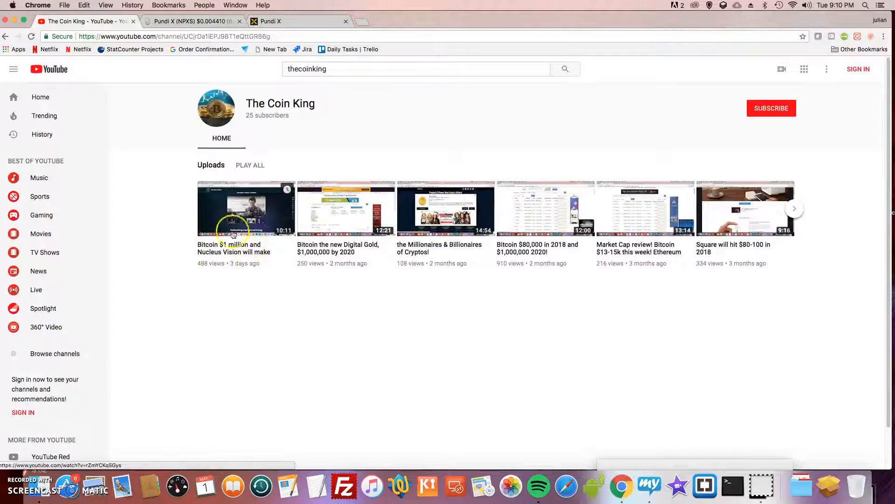
pyautogui.moveTo(294, 115)
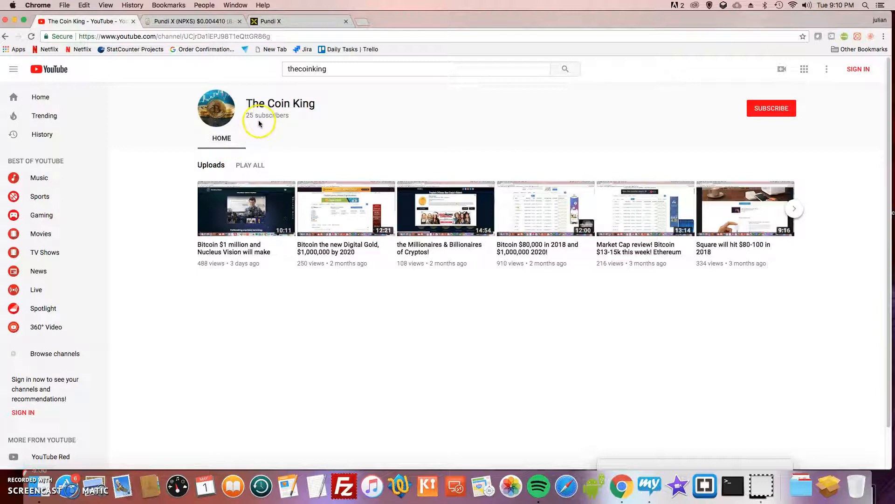
pyautogui.moveTo(276, 282)
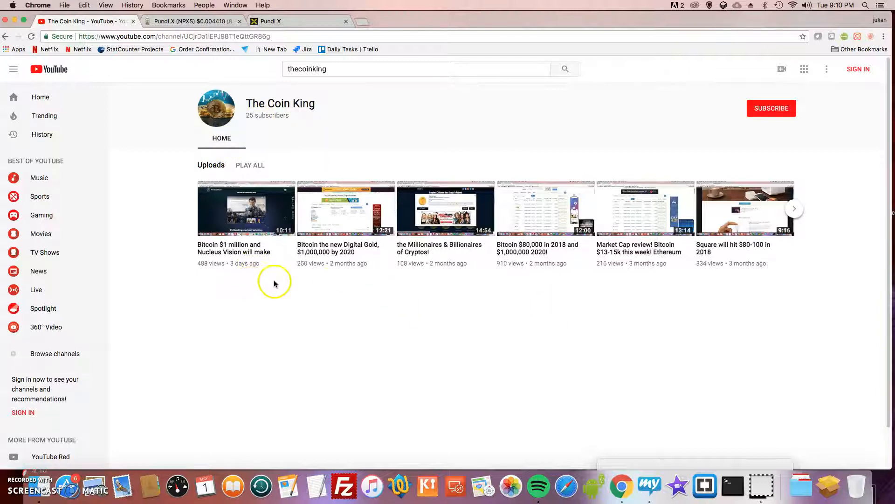
pyautogui.moveTo(345, 271)
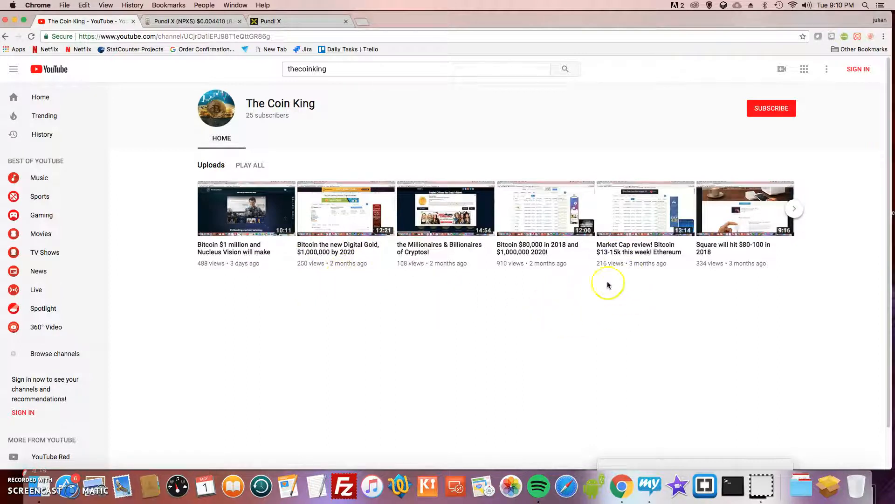
pyautogui.moveTo(606, 314)
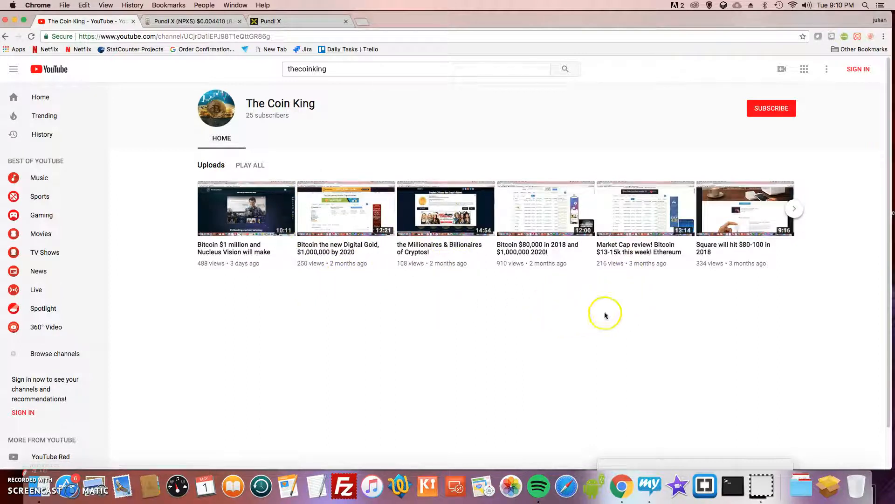
pyautogui.moveTo(516, 277)
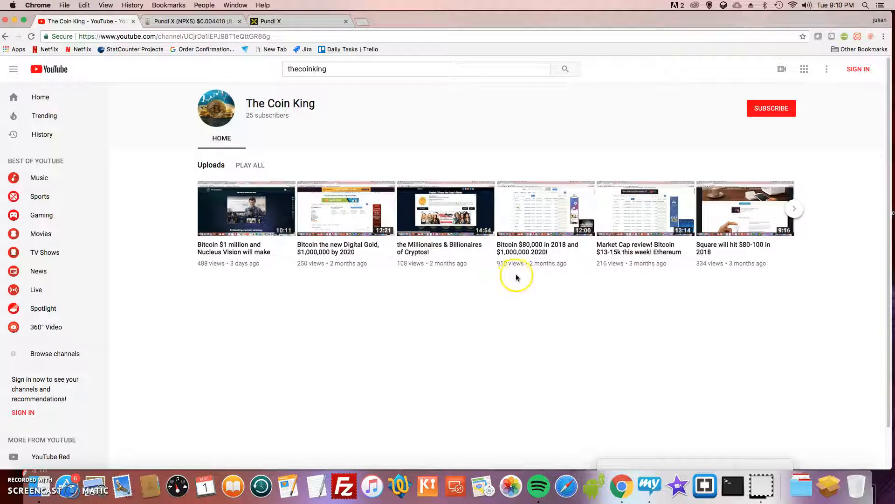
pyautogui.moveTo(855, 219)
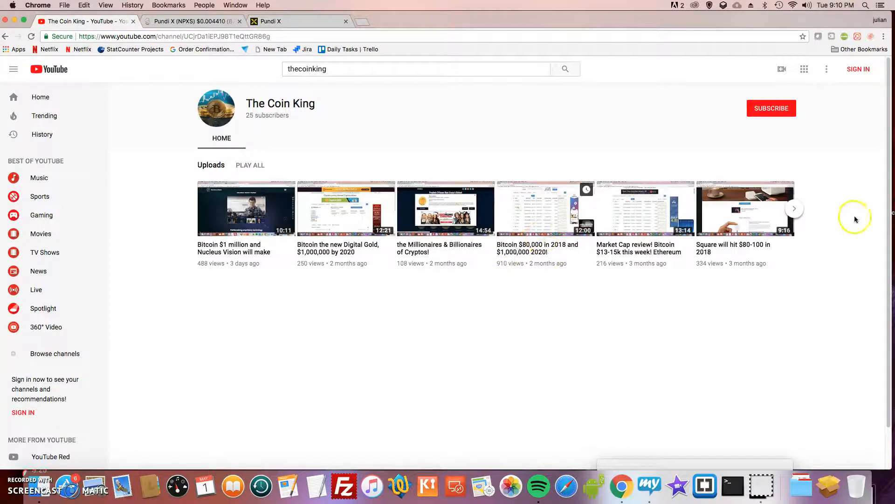
pyautogui.moveTo(732, 169)
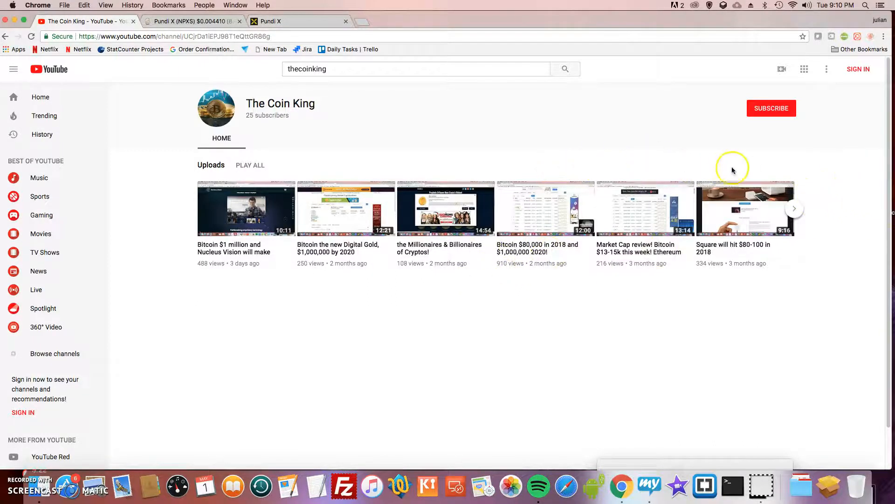
pyautogui.moveTo(747, 114)
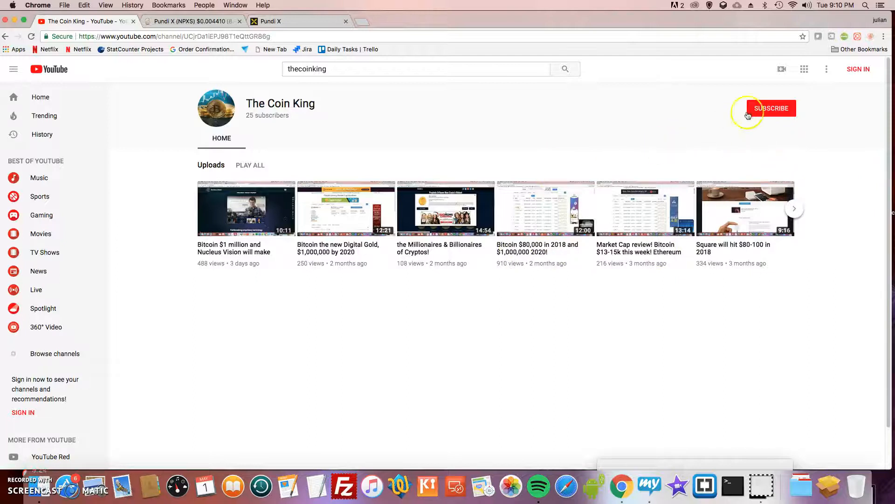